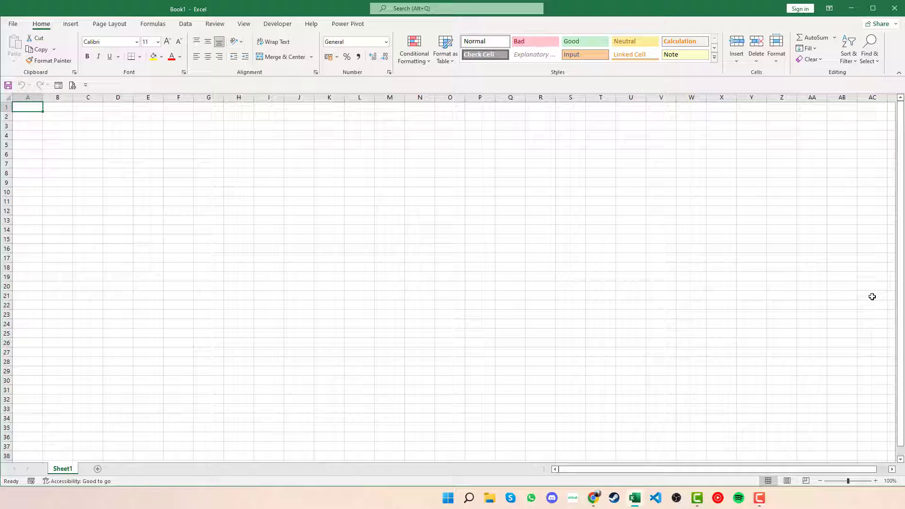
{"action": "mouse_move", "coordinate": [372, 239]}
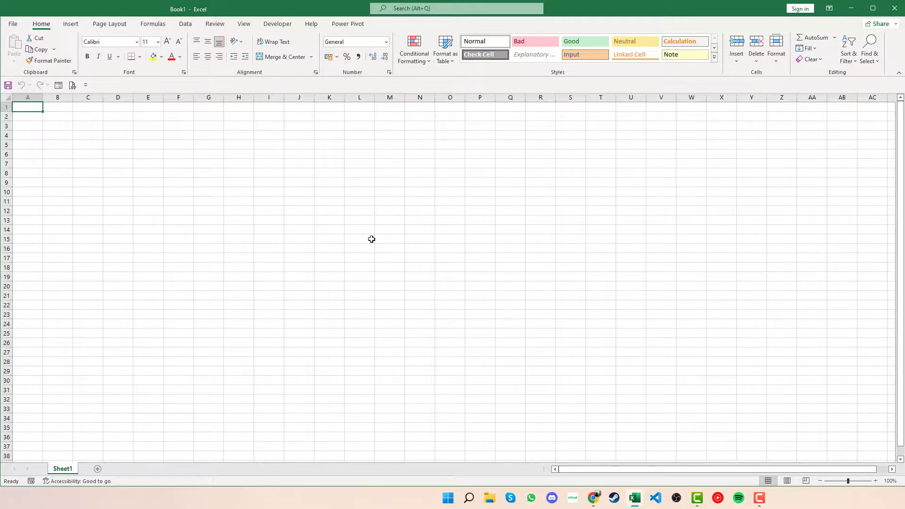
Step: Show Excel's New page with the blank workbook and template thumbnails
{"action": "left_click", "coordinate": [12, 24]}
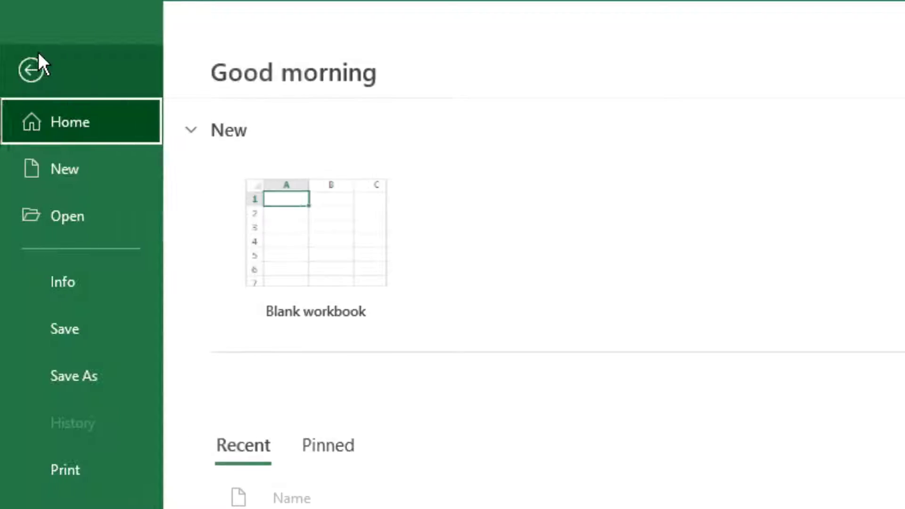
{"action": "left_click", "coordinate": [66, 169]}
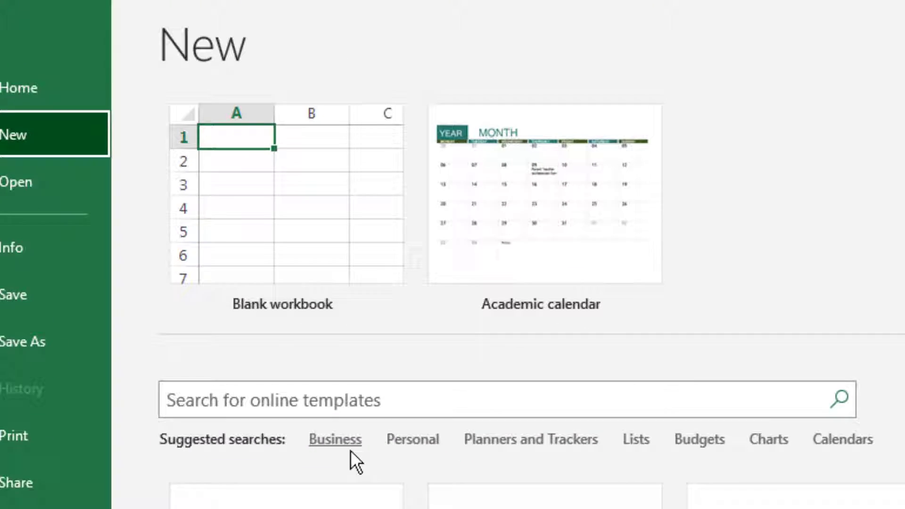
{"action": "scroll", "scroll_direction": "down", "scroll_amount": 3}
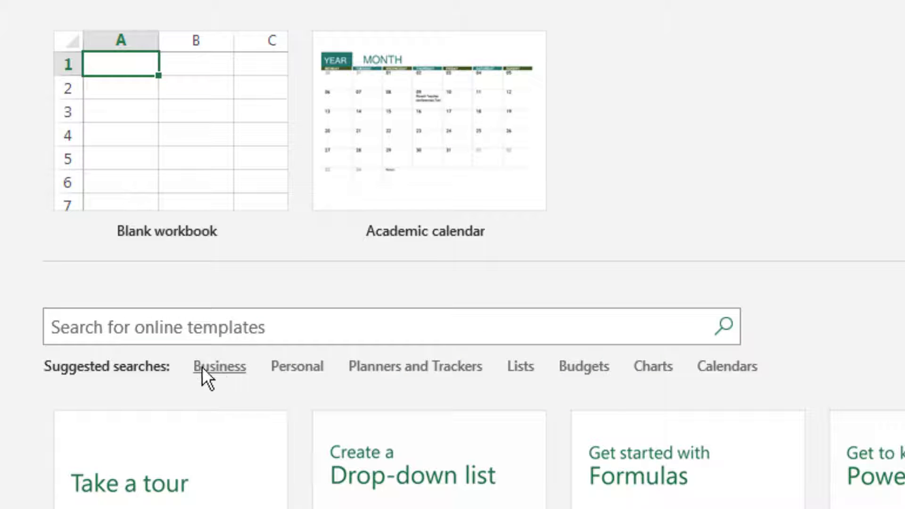
{"action": "mouse_move", "coordinate": [727, 366]}
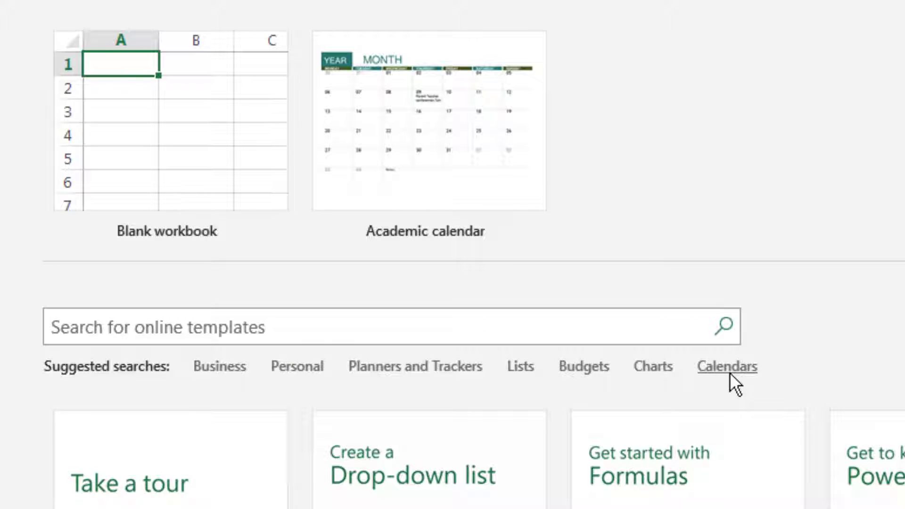
Step: Create a workbook from the Academic calendar template in the Calendars search
{"action": "left_click", "coordinate": [726, 366]}
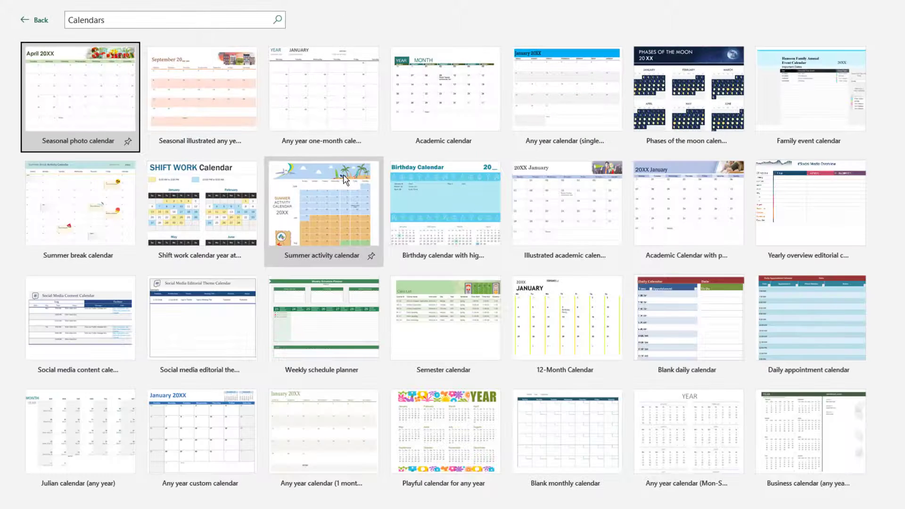
{"action": "mouse_move", "coordinate": [321, 165]}
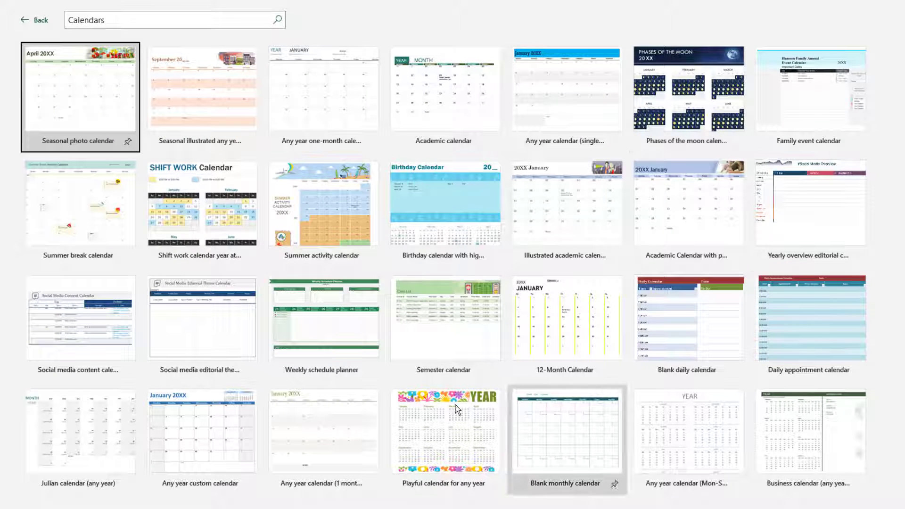
{"action": "mouse_move", "coordinate": [402, 144]}
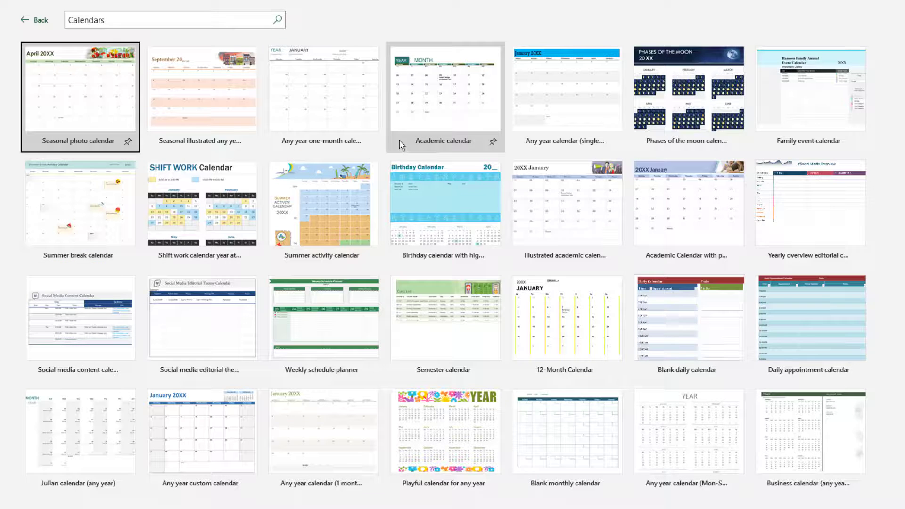
{"action": "mouse_move", "coordinate": [417, 126]}
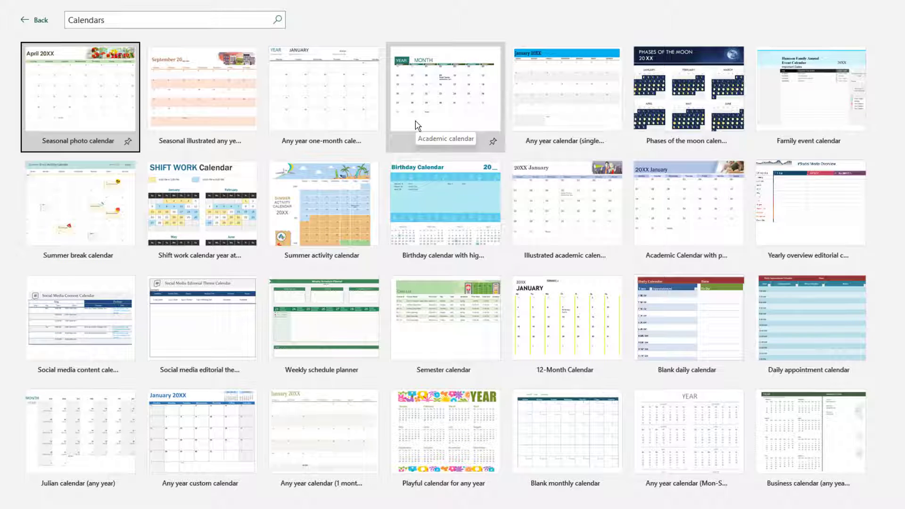
{"action": "left_click", "coordinate": [445, 92]}
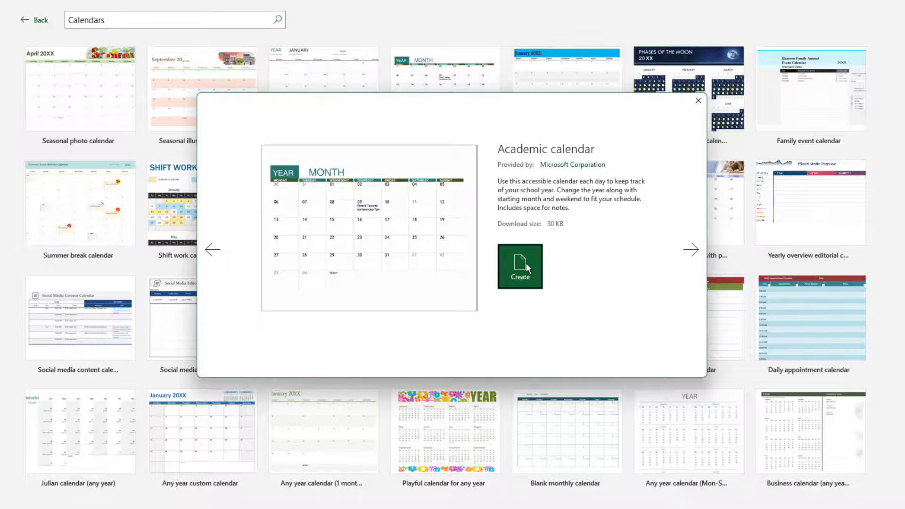
{"action": "left_click", "coordinate": [519, 265]}
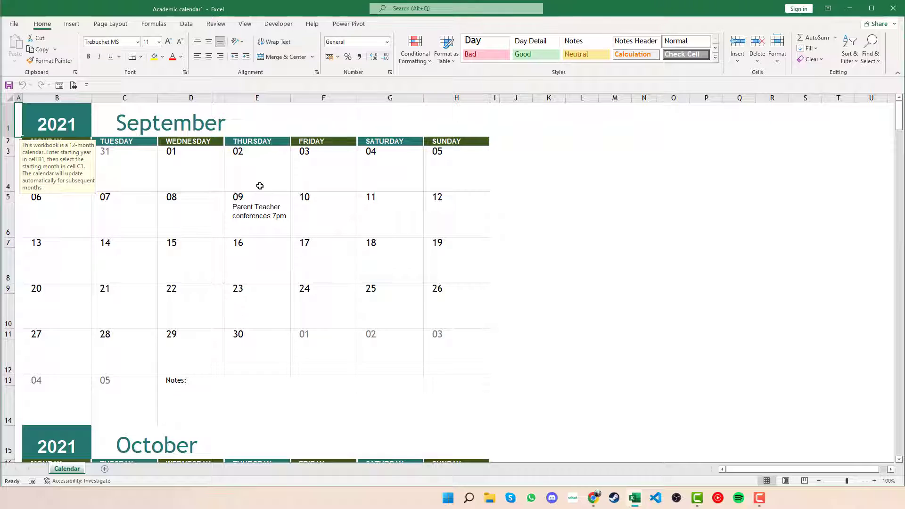
{"action": "mouse_move", "coordinate": [206, 194]}
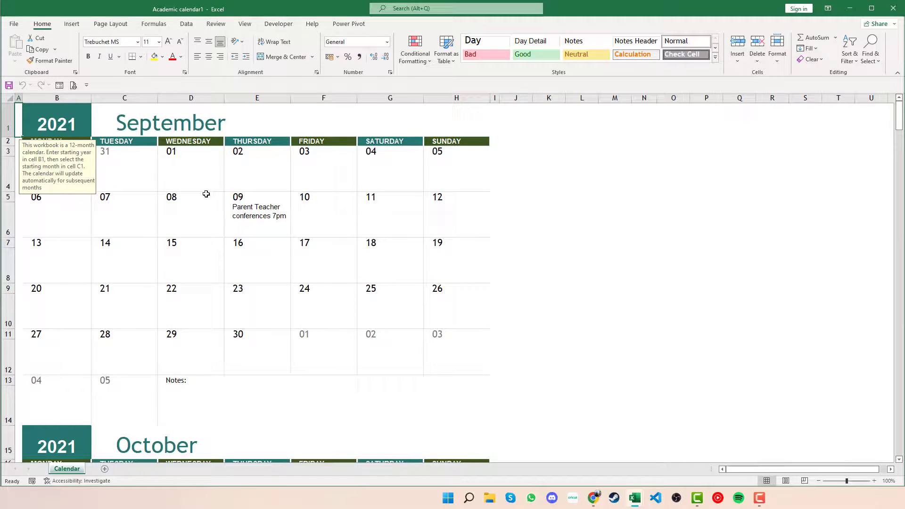
{"action": "left_click", "coordinate": [256, 217]}
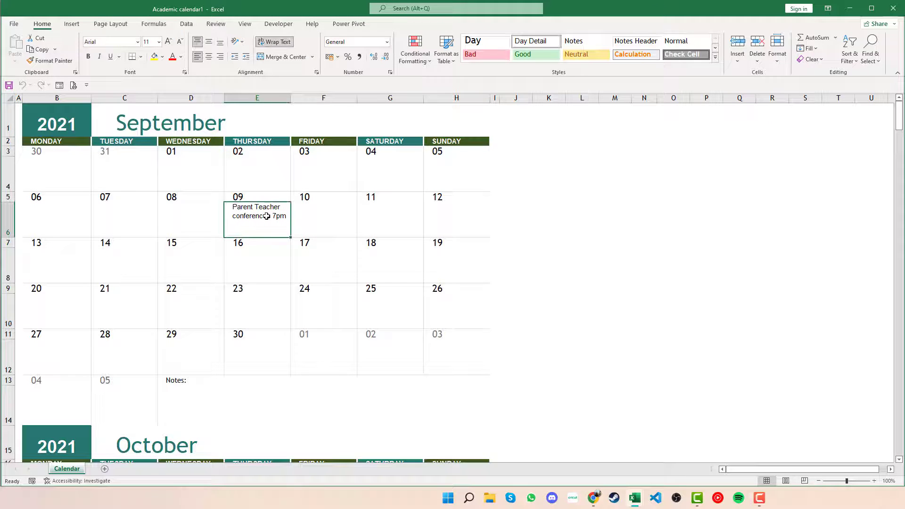
{"action": "type", "text": "s"}
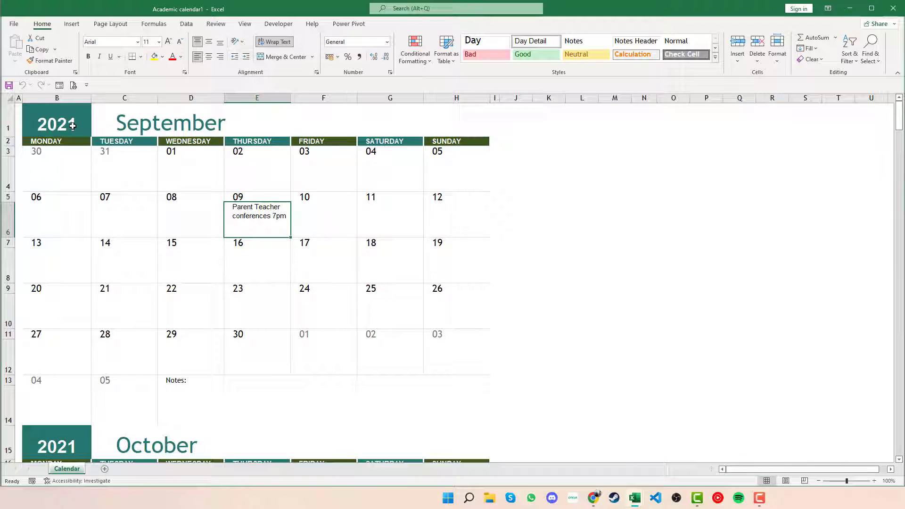
Step: Set the calendar's starting year in B1 to 2022
{"action": "left_click", "coordinate": [56, 122]}
{"action": "type", "text": "2022"}
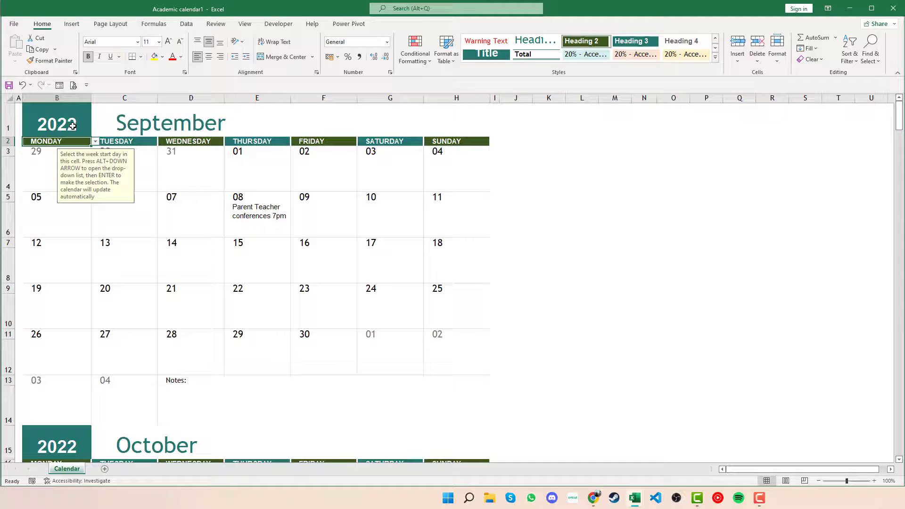
{"action": "left_click", "coordinate": [56, 124]}
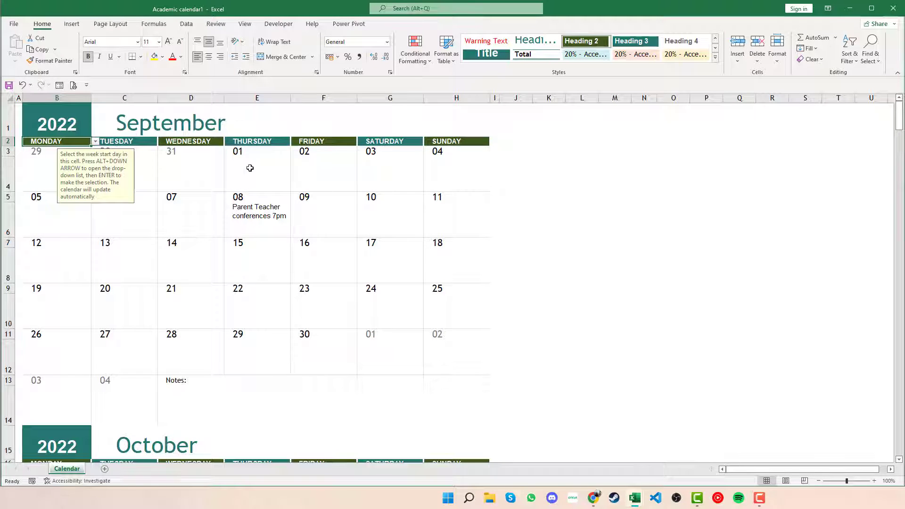
{"action": "mouse_move", "coordinate": [222, 317]}
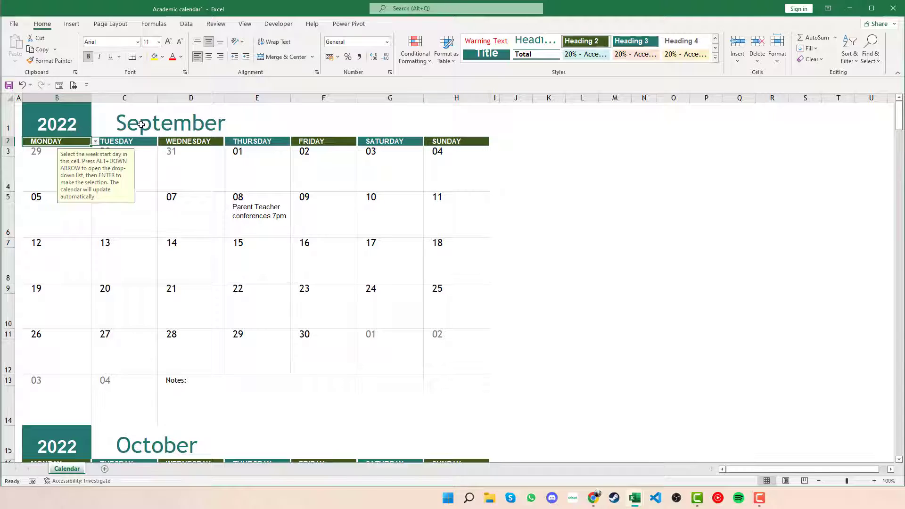
Step: Make January the starting month in C1 and clear the note under January 06
{"action": "left_click", "coordinate": [170, 123]}
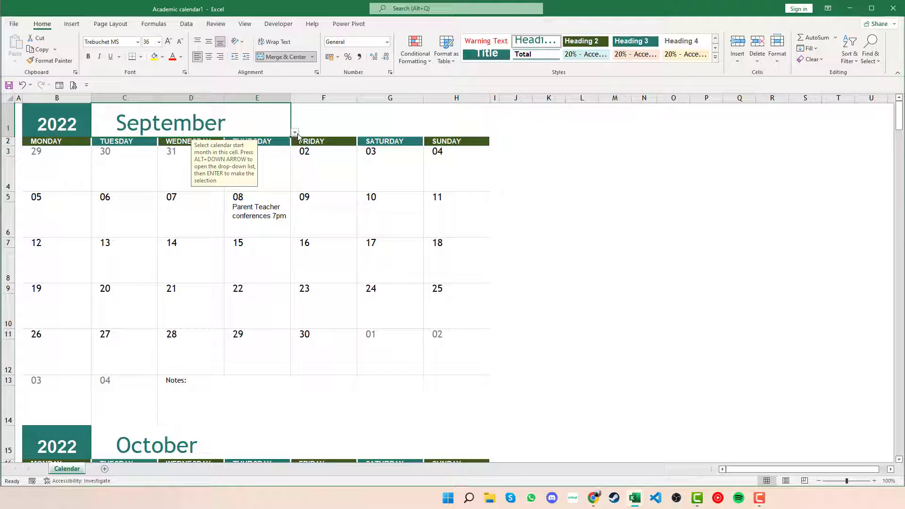
{"action": "left_click", "coordinate": [294, 133]}
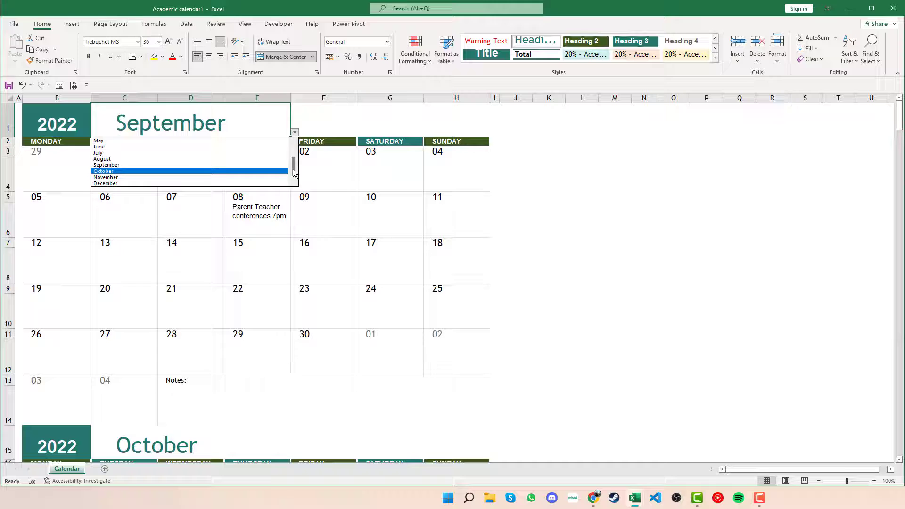
{"action": "left_click", "coordinate": [105, 140]}
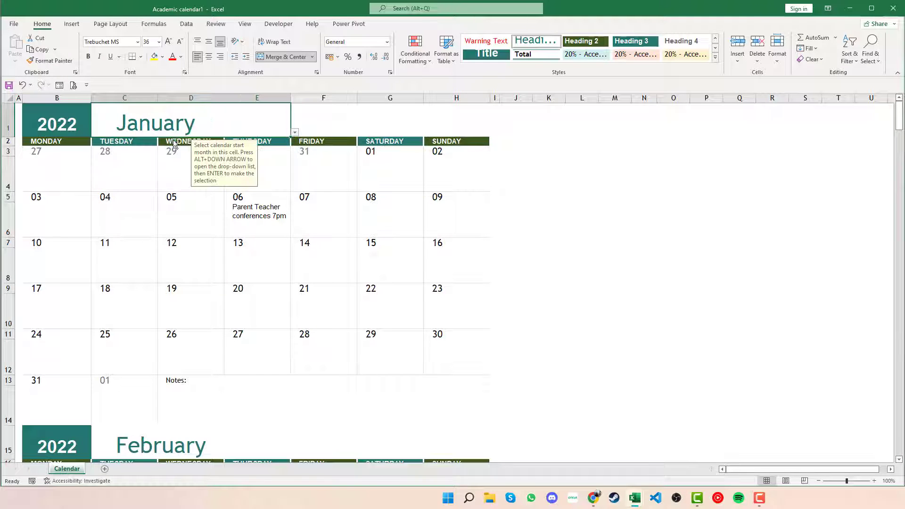
{"action": "mouse_move", "coordinate": [489, 235]}
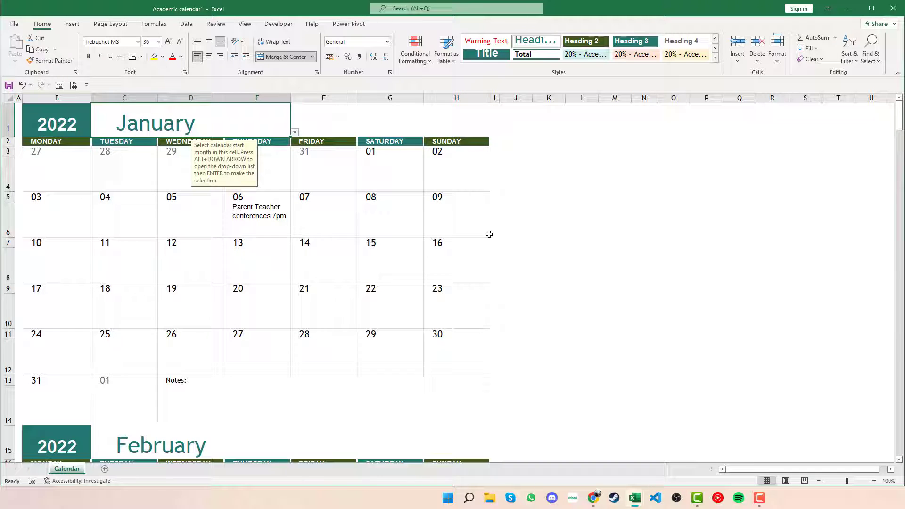
{"action": "left_click", "coordinate": [256, 220]}
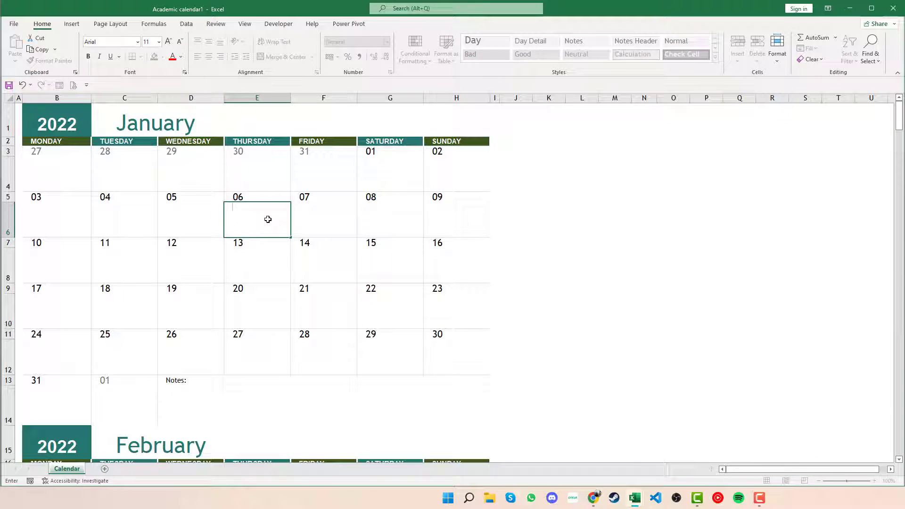
{"action": "type", "text": "kiyvouyfuoc"}
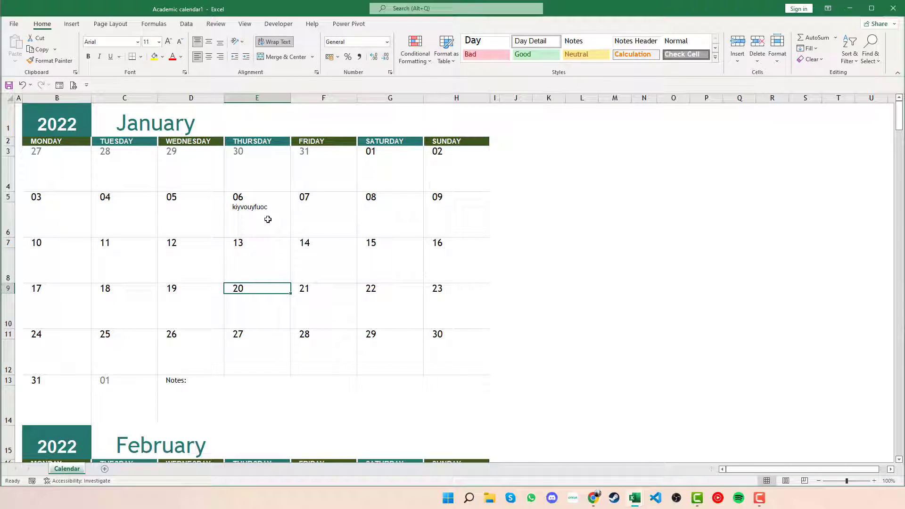
{"action": "left_click", "coordinate": [256, 220]}
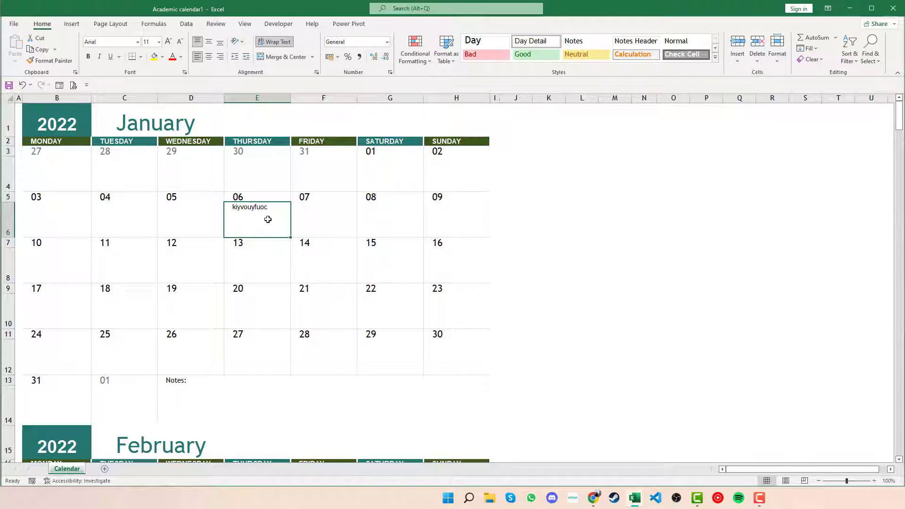
{"action": "mouse_move", "coordinate": [245, 231]}
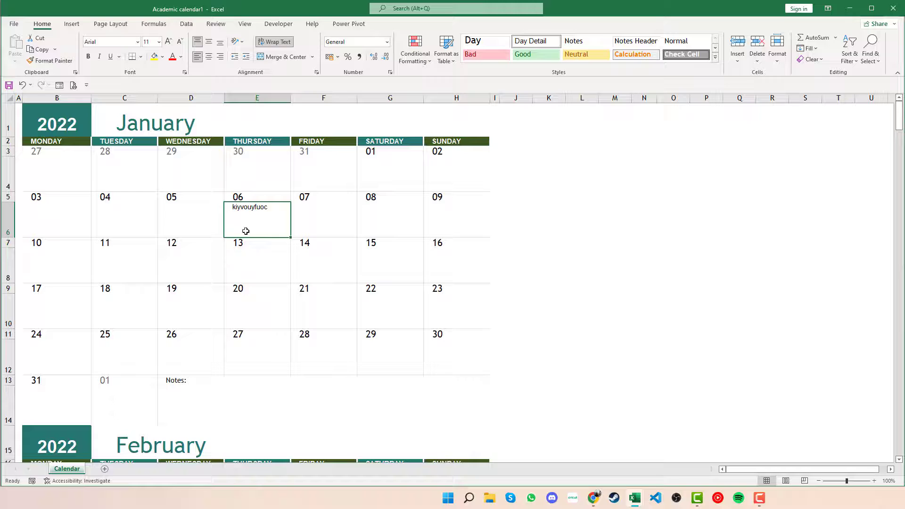
{"action": "scroll", "scroll_direction": "down", "scroll_amount": 3}
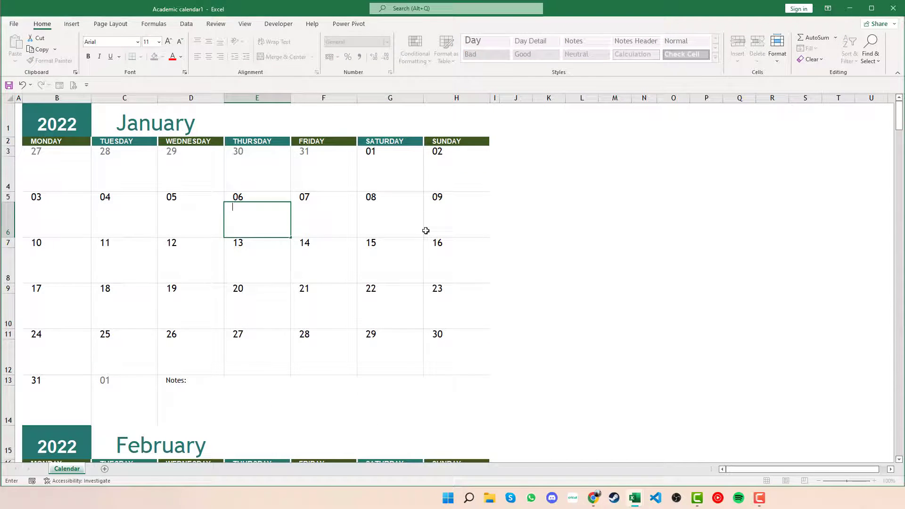
{"action": "mouse_move", "coordinate": [327, 202]}
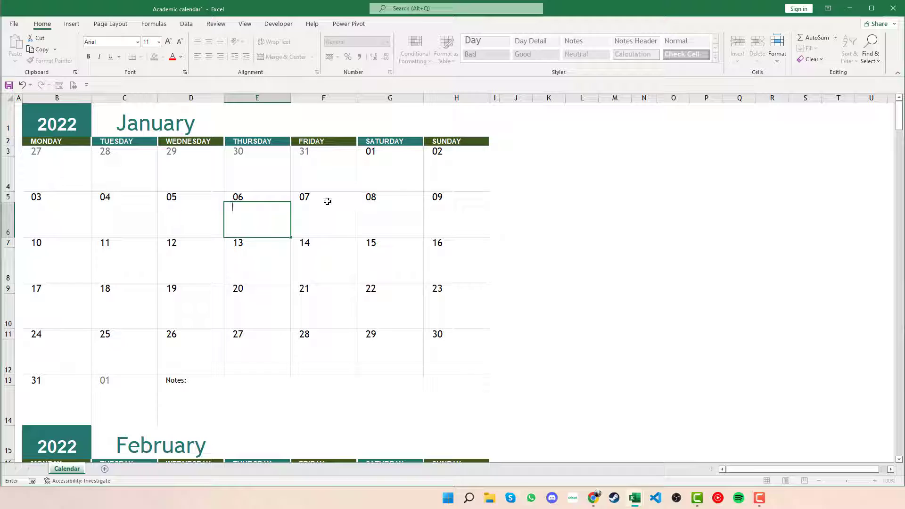
{"action": "mouse_move", "coordinate": [323, 220]}
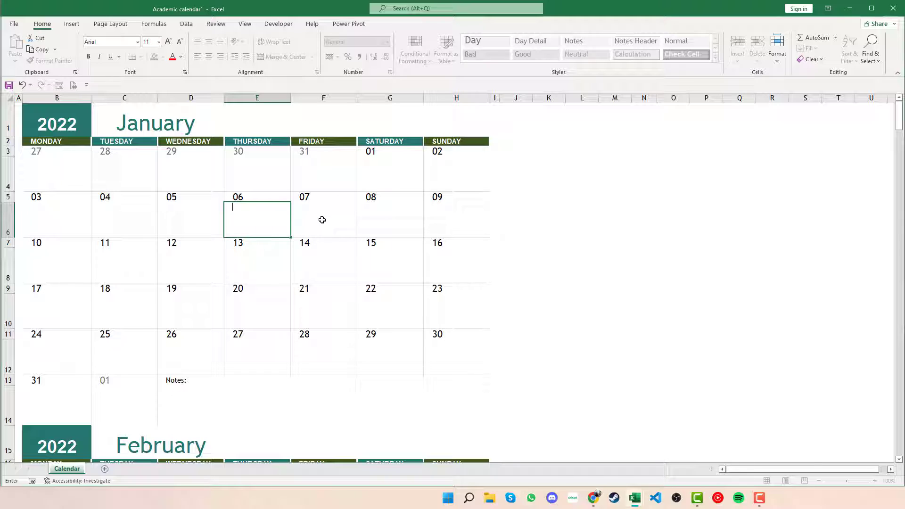
Step: Enter Party under Friday the 7th and copy it to the 14th, 21st and 28th
{"action": "left_click", "coordinate": [322, 220]}
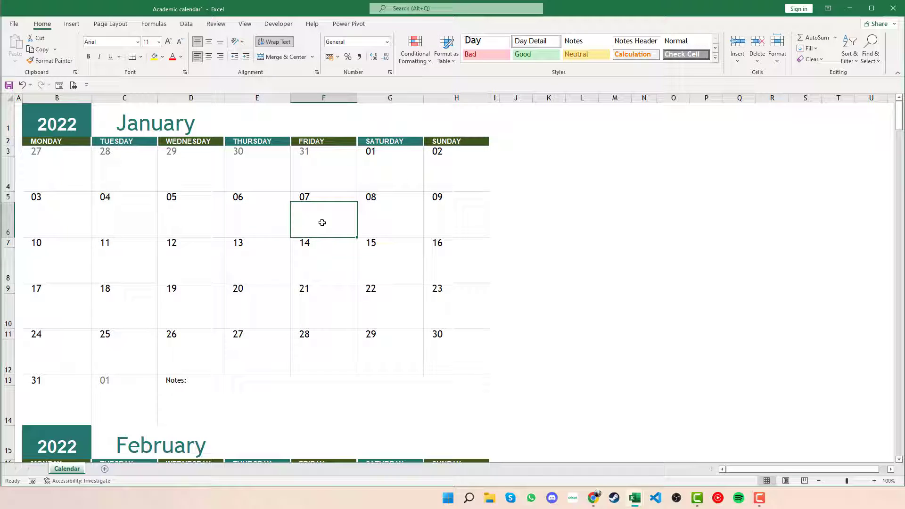
{"action": "type", "text": "Part"}
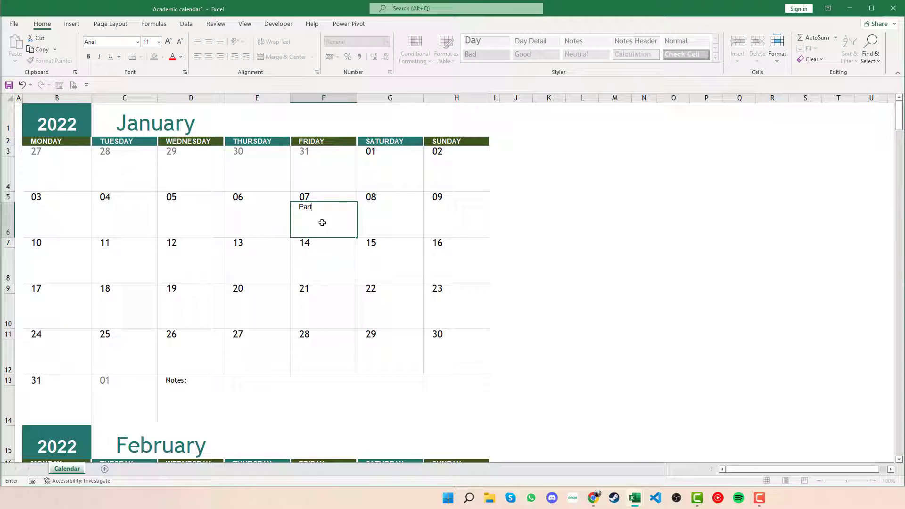
{"action": "type", "text": "y"}
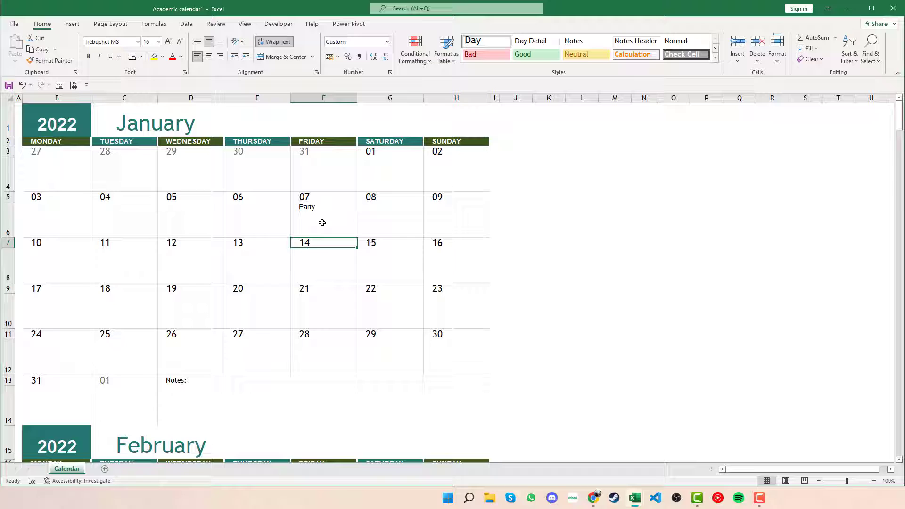
{"action": "key", "text": "ctrl+c"}
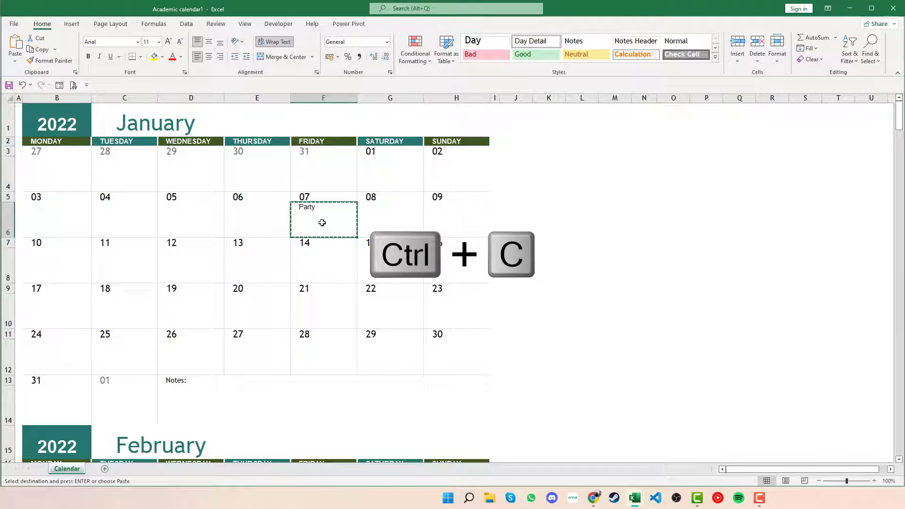
{"action": "key", "text": "ctrl+v"}
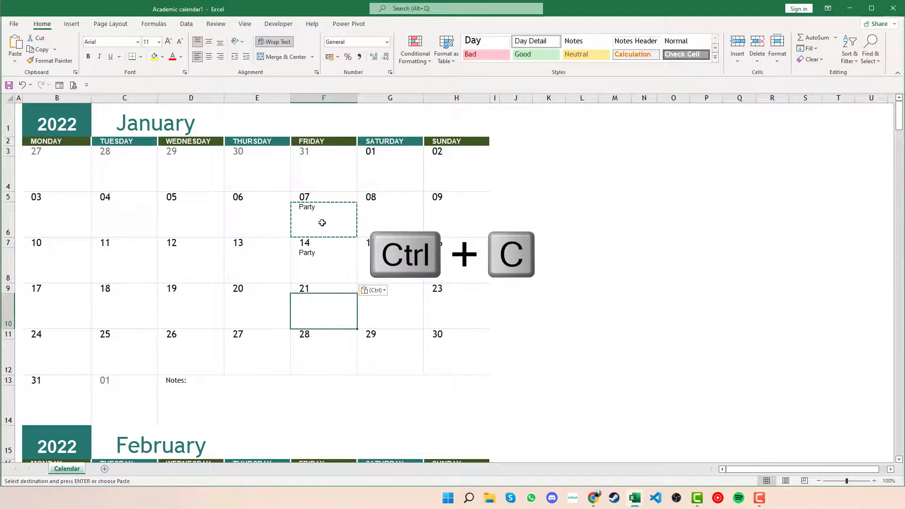
{"action": "key", "text": "ctrl+v"}
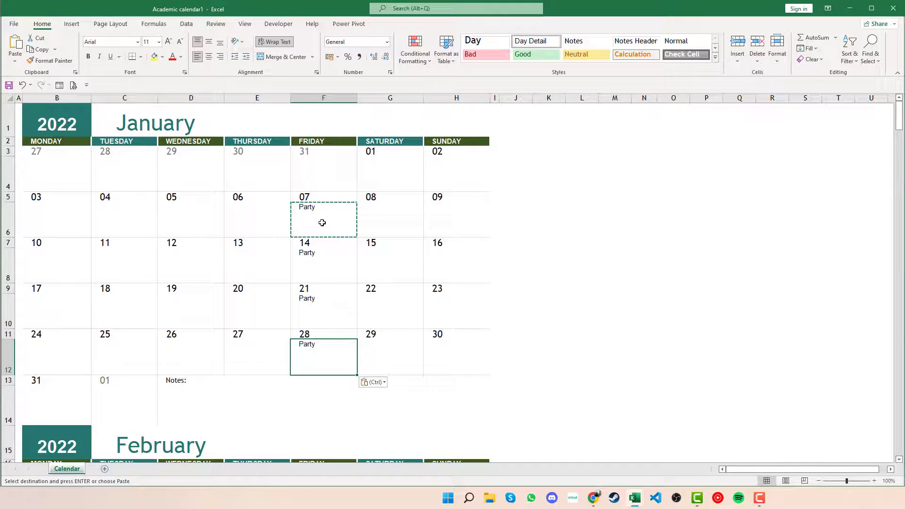
{"action": "left_click", "coordinate": [124, 334]}
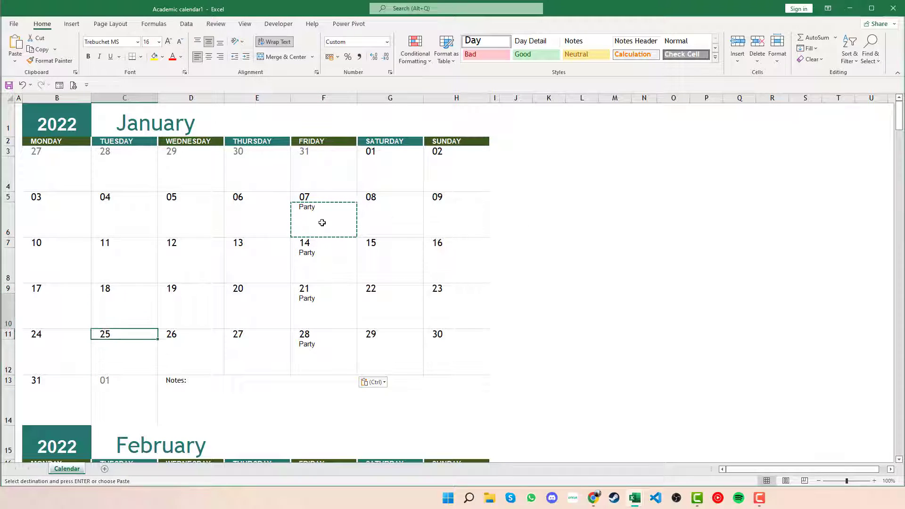
{"action": "left_click", "coordinate": [57, 220]}
{"action": "type", "text": "Work"}
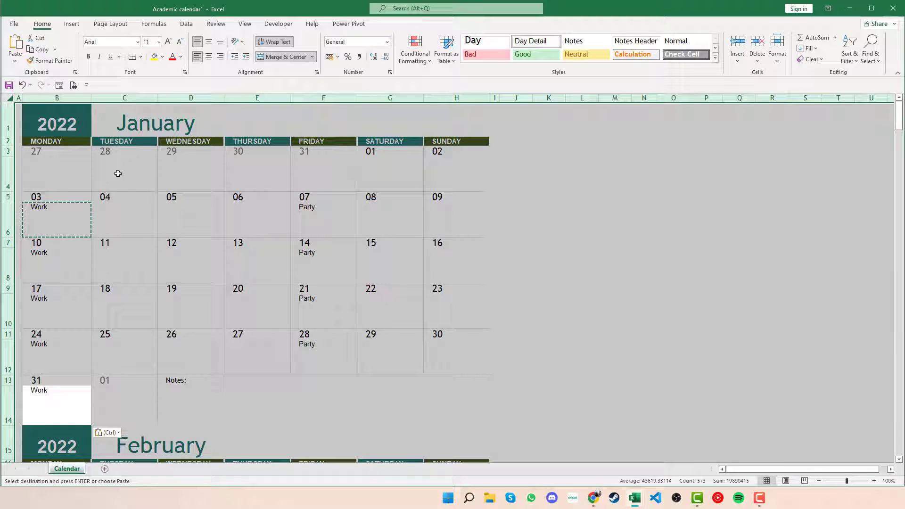
{"action": "mouse_move", "coordinate": [441, 246]}
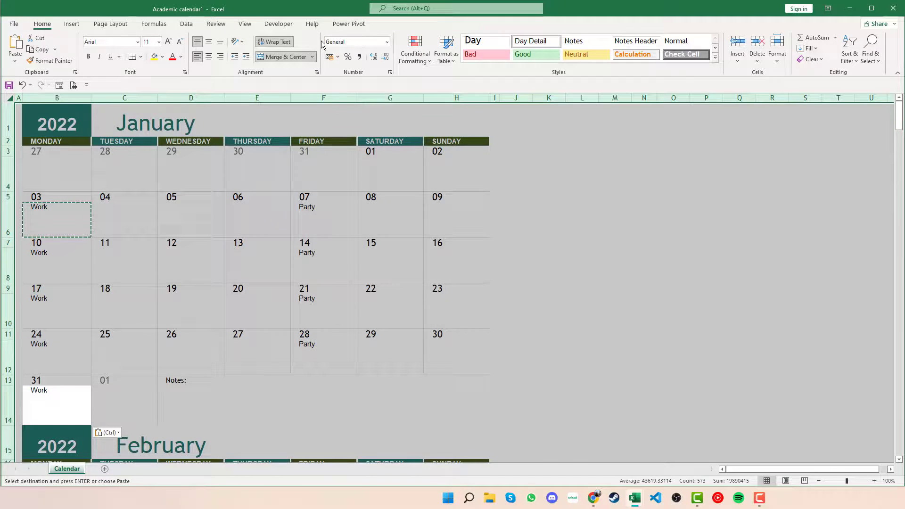
Step: Add a Text that Contains rule giving Work cells light red fill with dark red text
{"action": "left_click", "coordinate": [414, 49]}
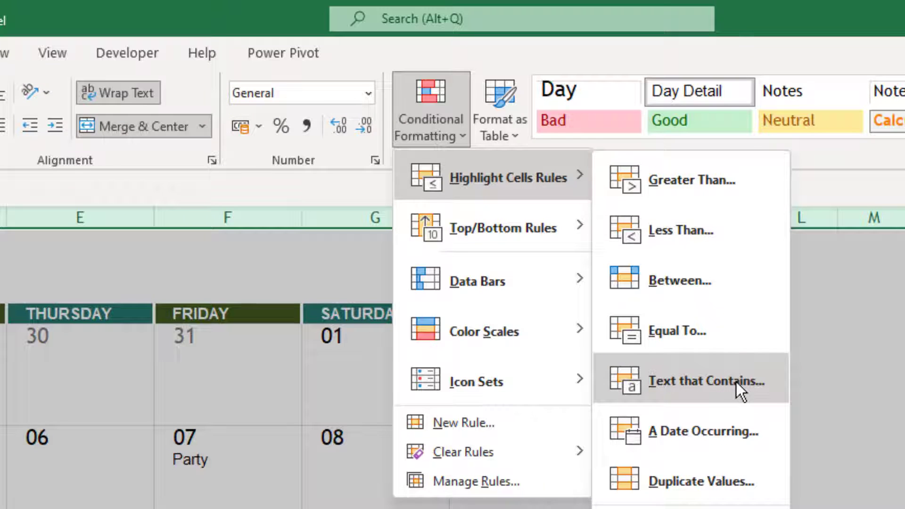
{"action": "left_click", "coordinate": [706, 381]}
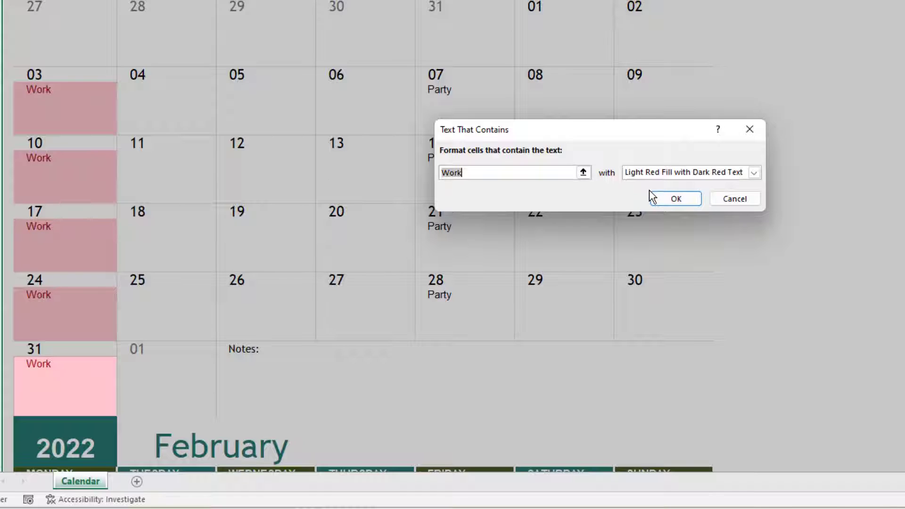
{"action": "mouse_move", "coordinate": [289, 166]}
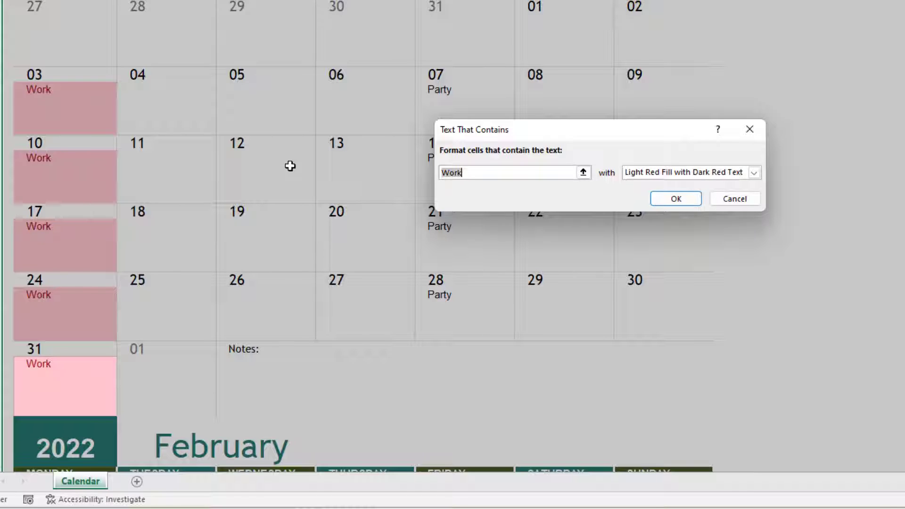
{"action": "mouse_move", "coordinate": [675, 198]}
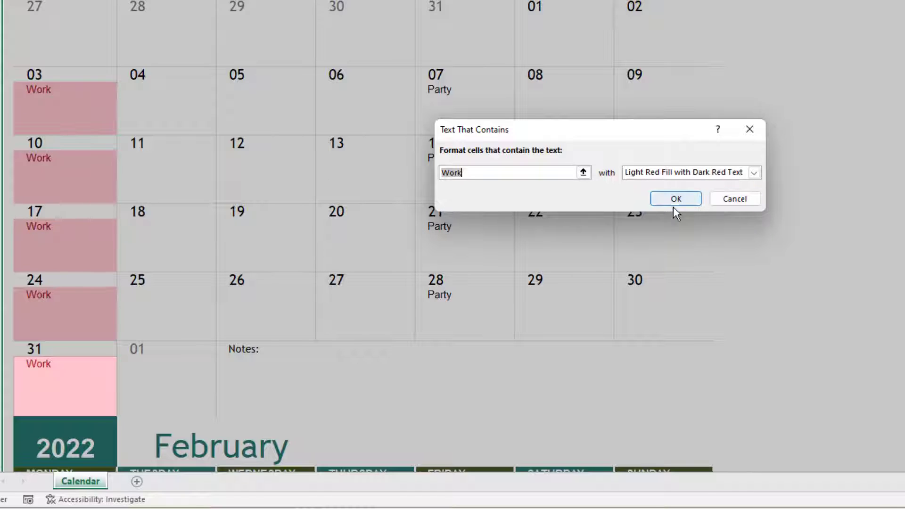
{"action": "left_click", "coordinate": [675, 198]}
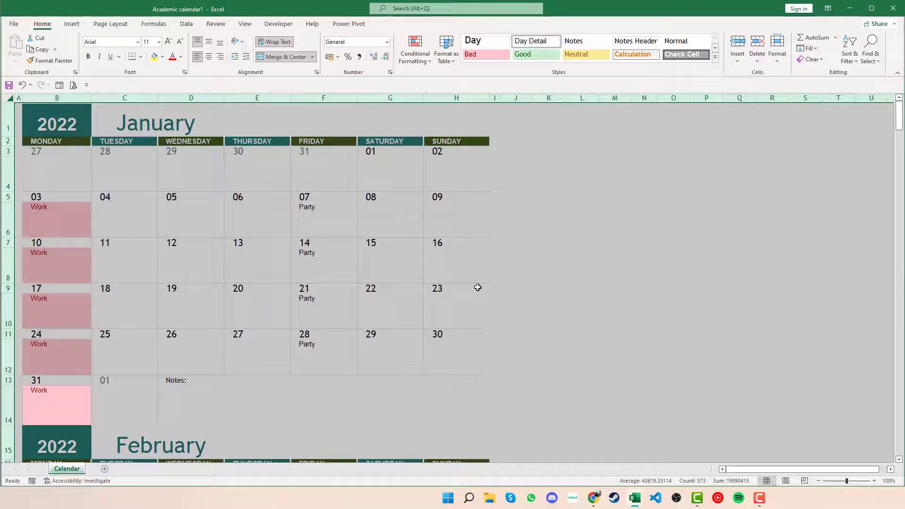
{"action": "left_click", "coordinate": [457, 289]}
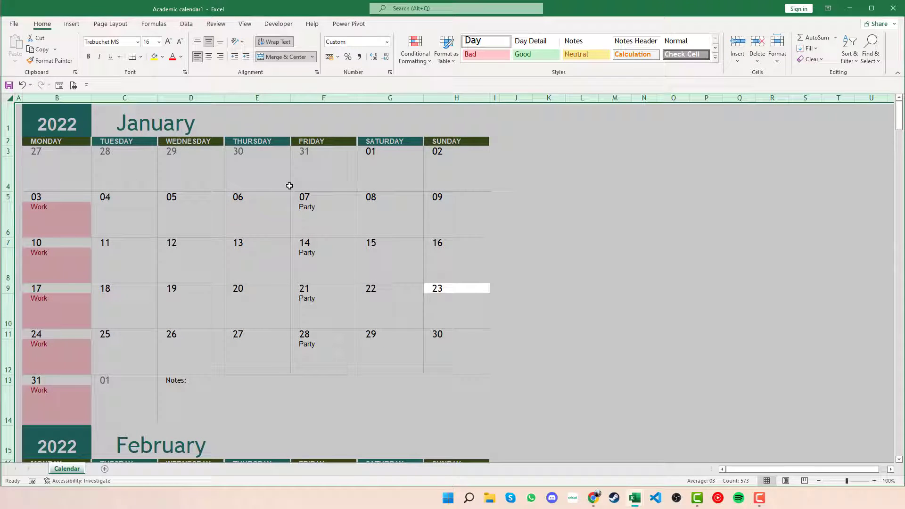
Step: Start a Text that Contains rule for Party and list the available highlight formats
{"action": "left_click", "coordinate": [415, 48]}
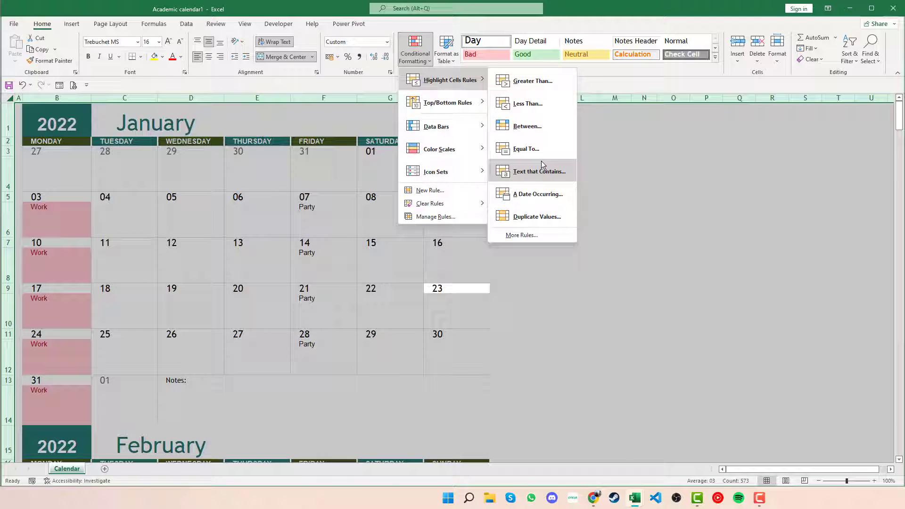
{"action": "left_click", "coordinate": [540, 171]}
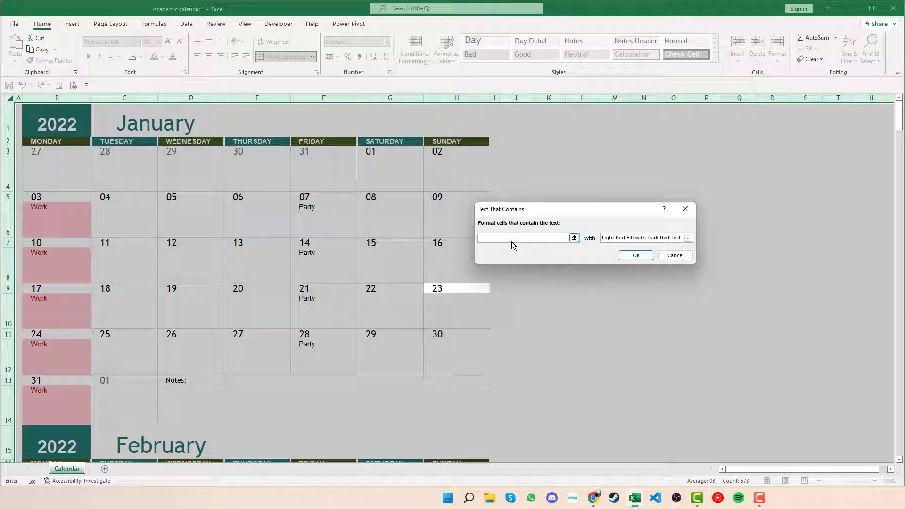
{"action": "type", "text": "Party"}
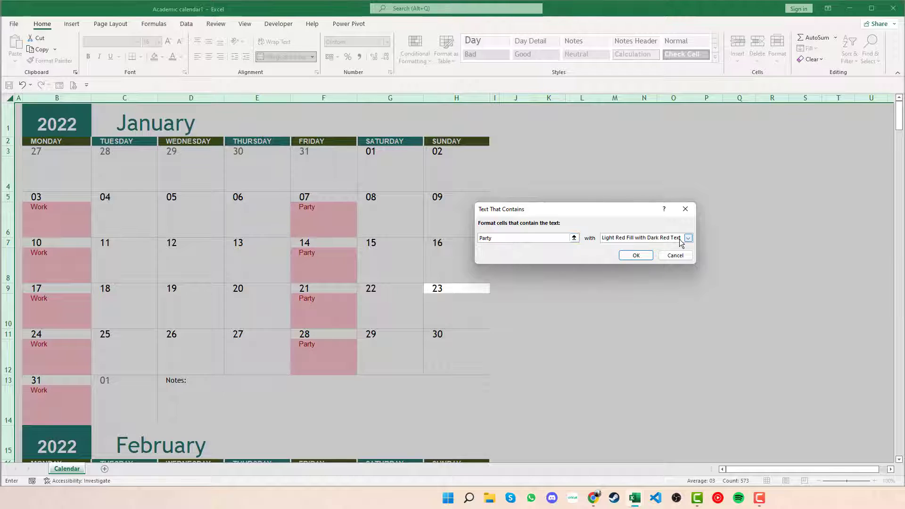
{"action": "left_click", "coordinate": [688, 238]}
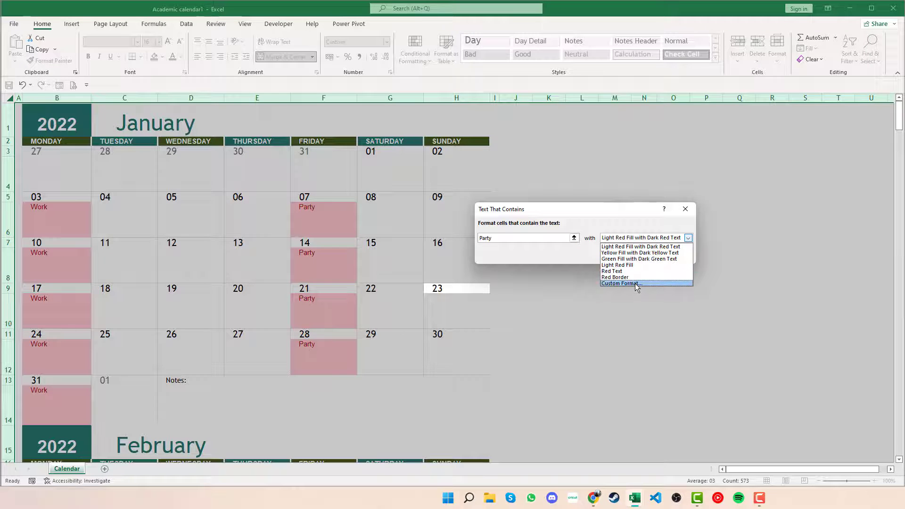
Step: Define a custom format with light teal fill and a black outline border
{"action": "left_click", "coordinate": [621, 284]}
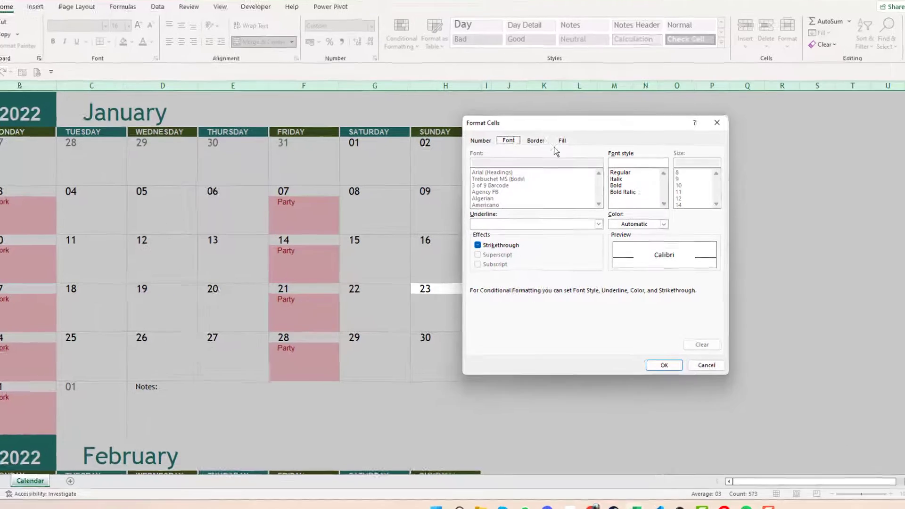
{"action": "left_click", "coordinate": [562, 141]}
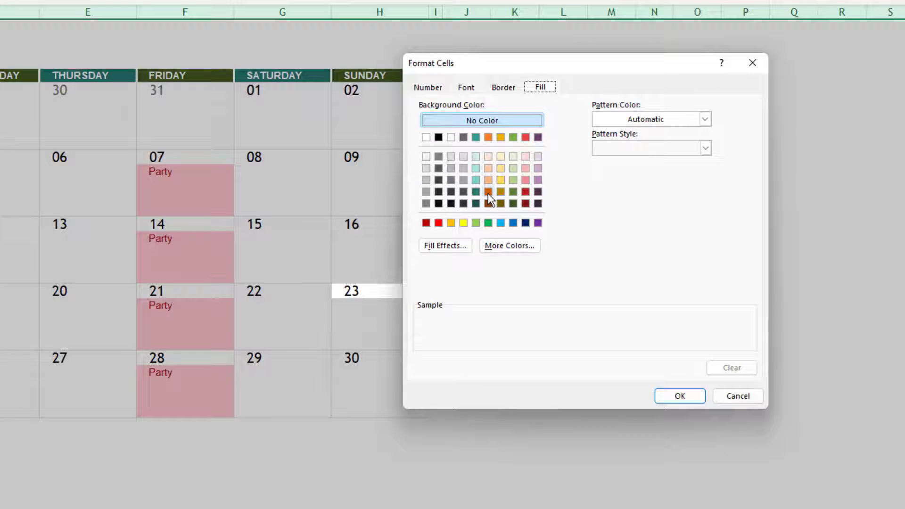
{"action": "left_click", "coordinate": [475, 168]}
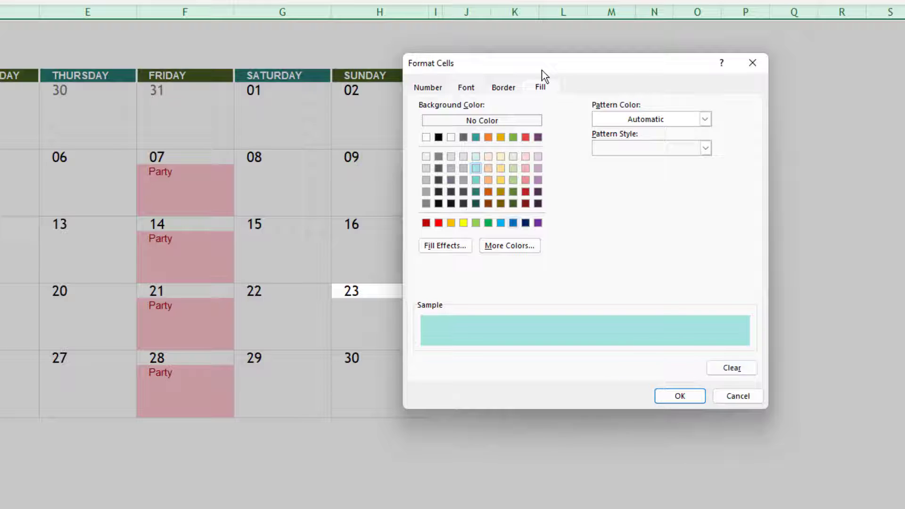
{"action": "left_click", "coordinate": [503, 86]}
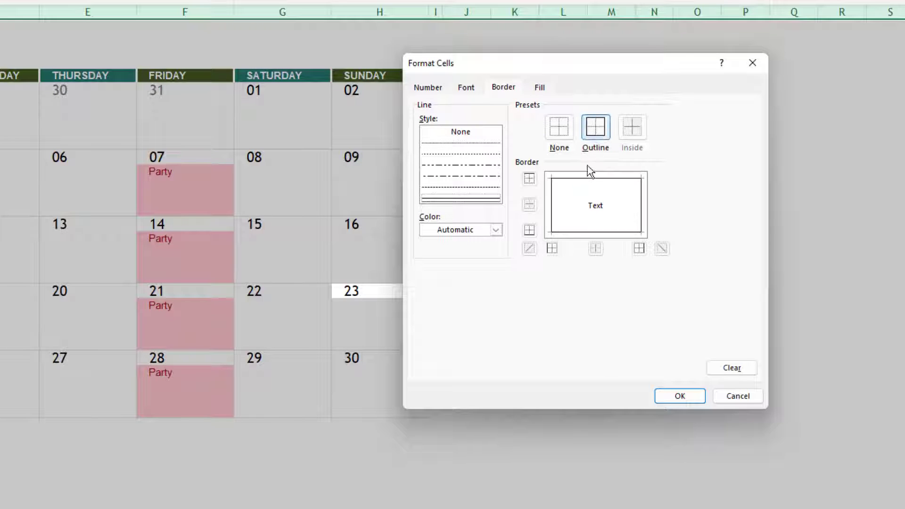
{"action": "left_click", "coordinate": [495, 229]}
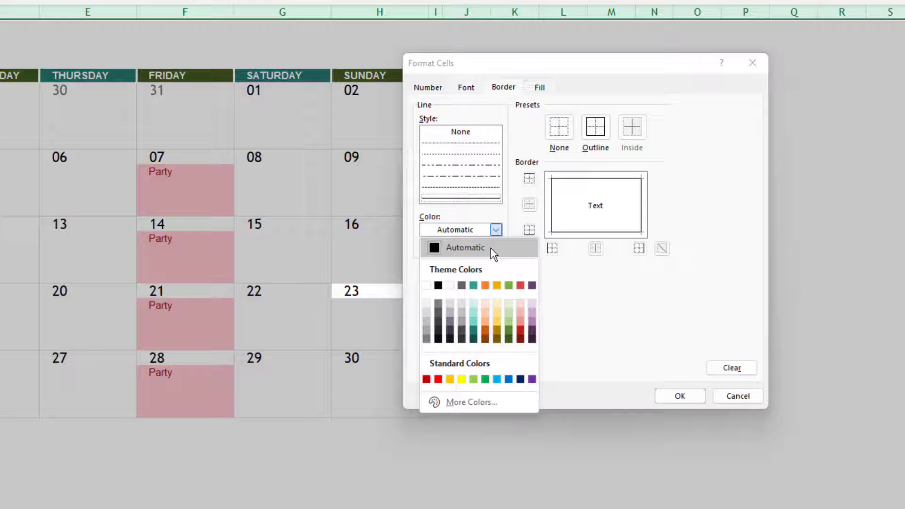
{"action": "left_click", "coordinate": [444, 285]}
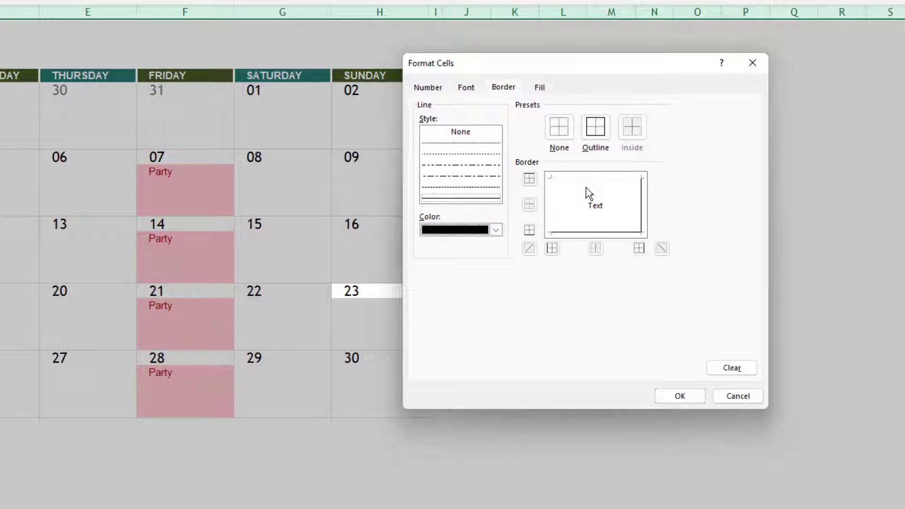
{"action": "left_click", "coordinate": [595, 125]}
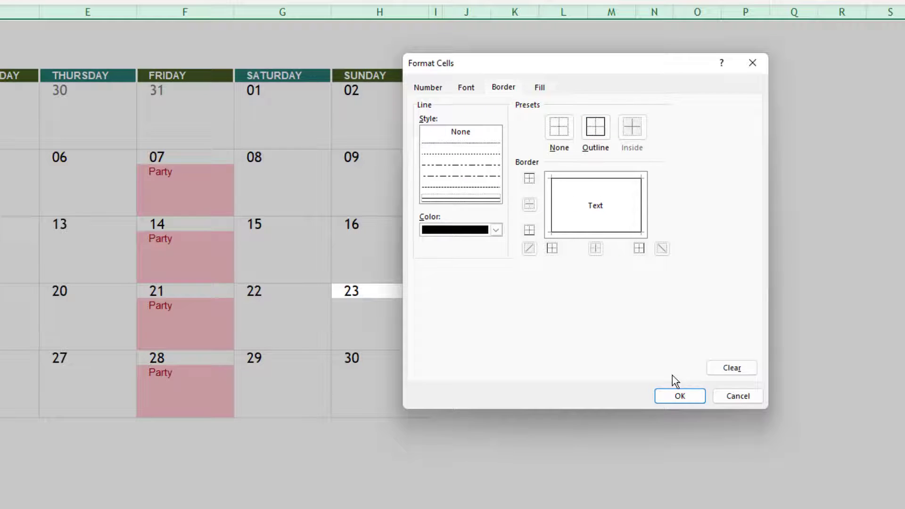
Step: Set the custom format's font colour to red and confirm it
{"action": "left_click", "coordinate": [466, 87]}
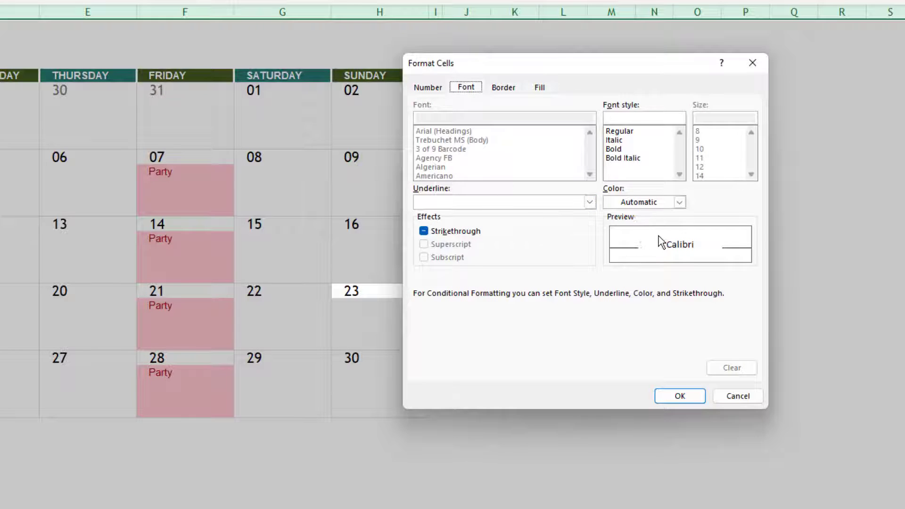
{"action": "left_click", "coordinate": [679, 202]}
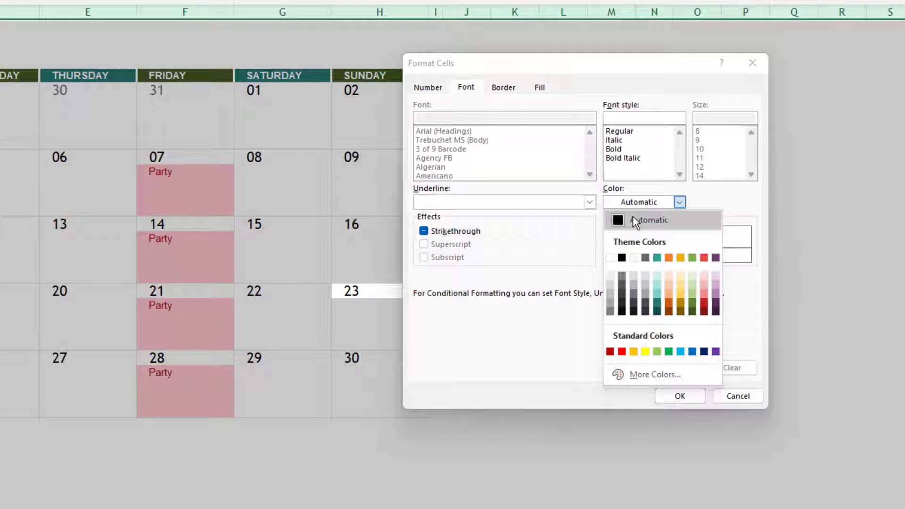
{"action": "left_click", "coordinate": [621, 351]}
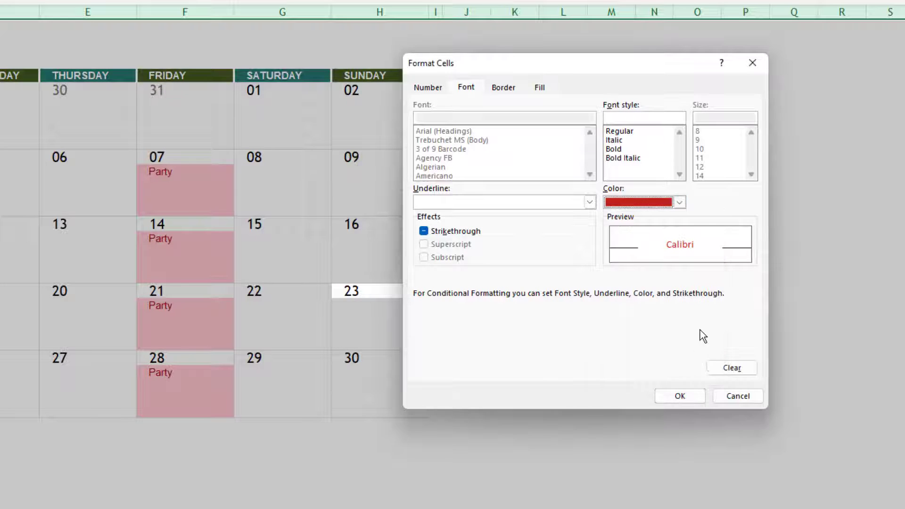
{"action": "left_click", "coordinate": [680, 396]}
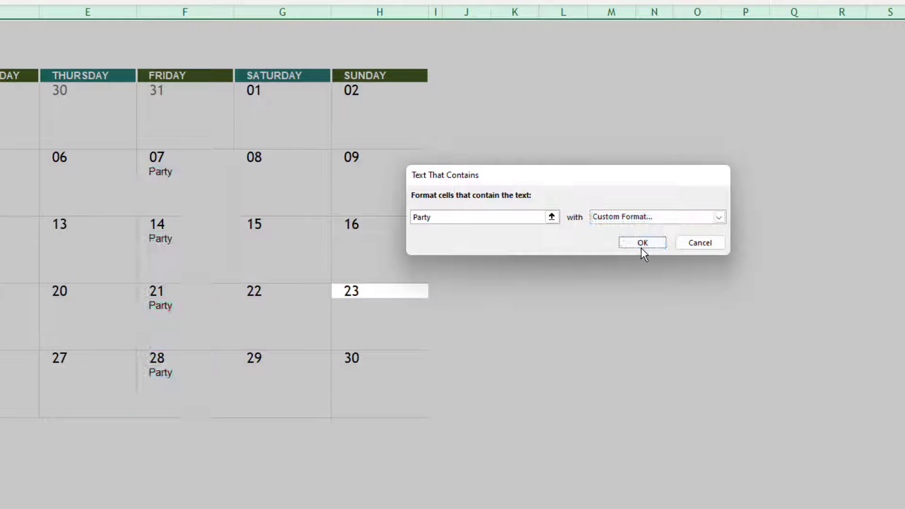
Step: Apply the Party rule so the Friday cells show teal fill with a black outline
{"action": "left_click", "coordinate": [642, 242]}
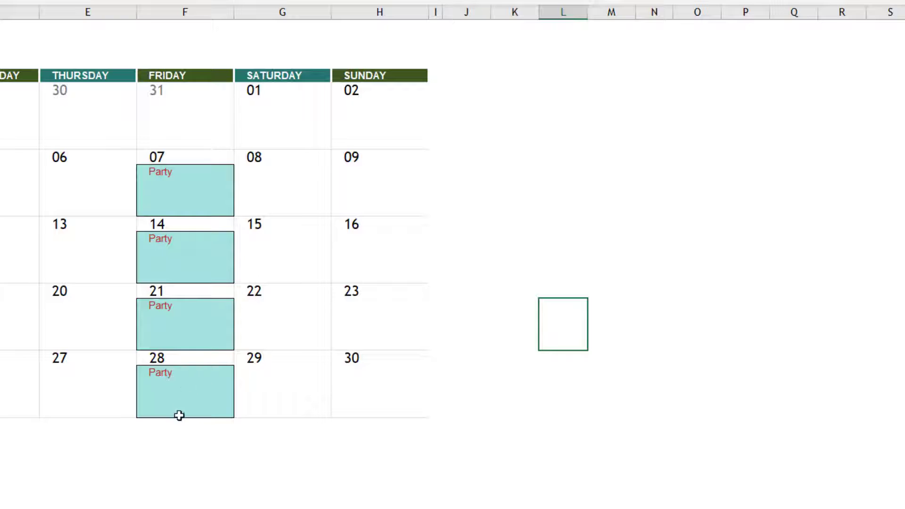
{"action": "mouse_move", "coordinate": [258, 400]}
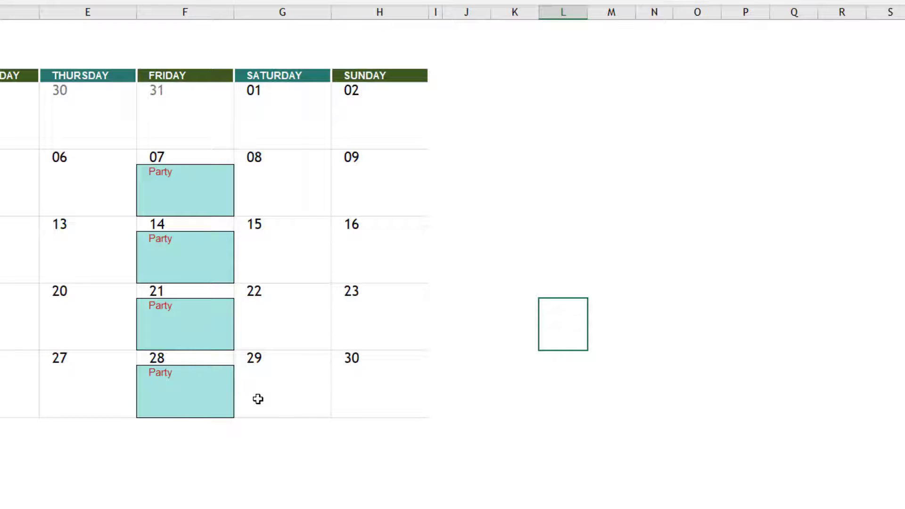
{"action": "mouse_move", "coordinate": [220, 321]}
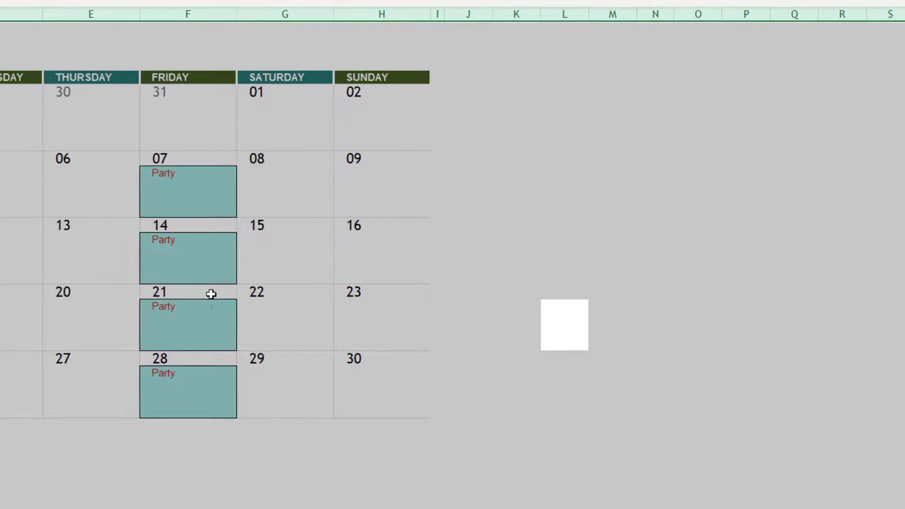
{"action": "left_click", "coordinate": [439, 57]}
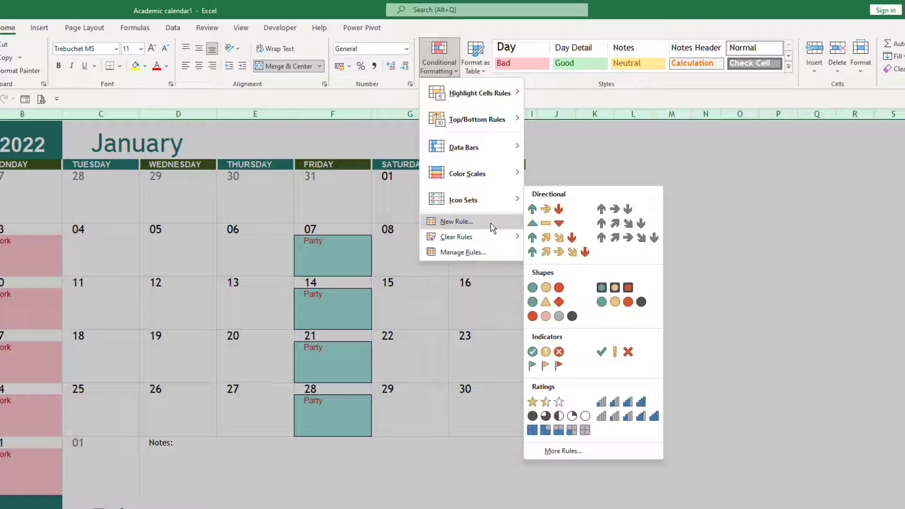
Step: Edit the Party rule in Manage Rules to remove its border and apply the change
{"action": "left_click", "coordinate": [464, 251]}
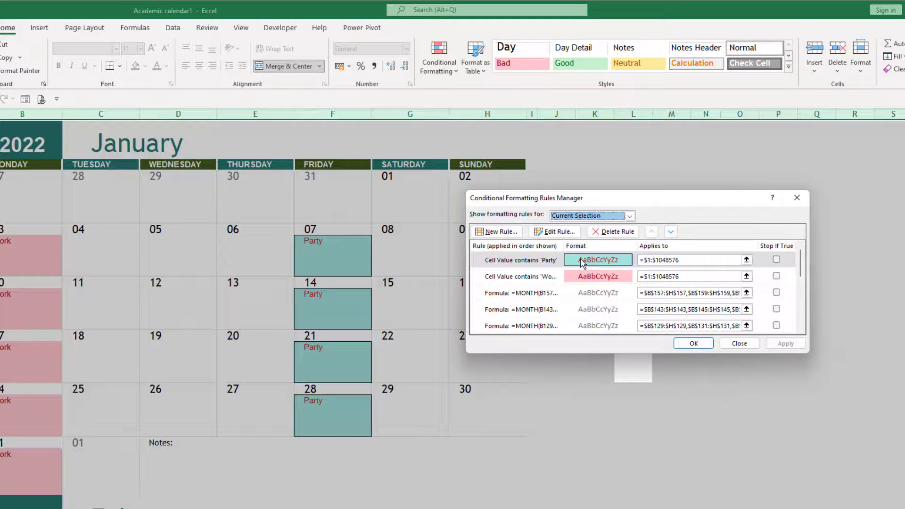
{"action": "left_click", "coordinate": [554, 232]}
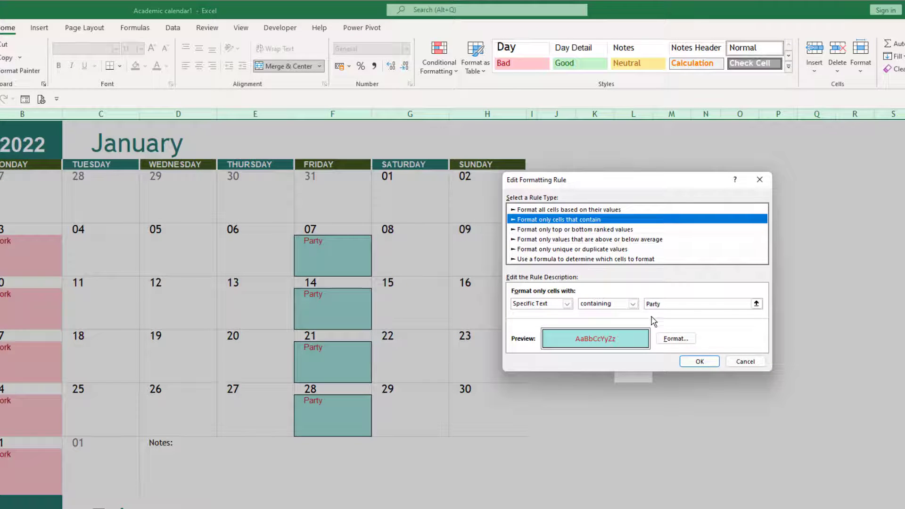
{"action": "left_click", "coordinate": [675, 339]}
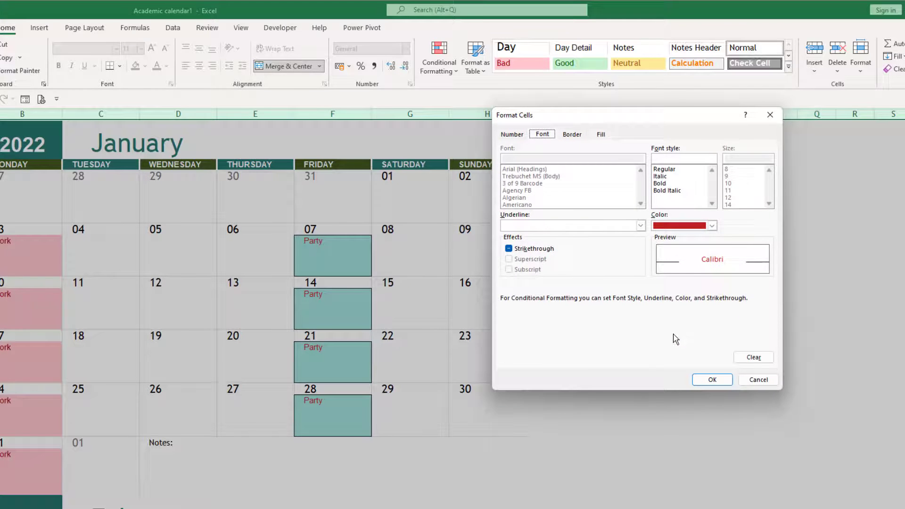
{"action": "mouse_move", "coordinate": [587, 143]}
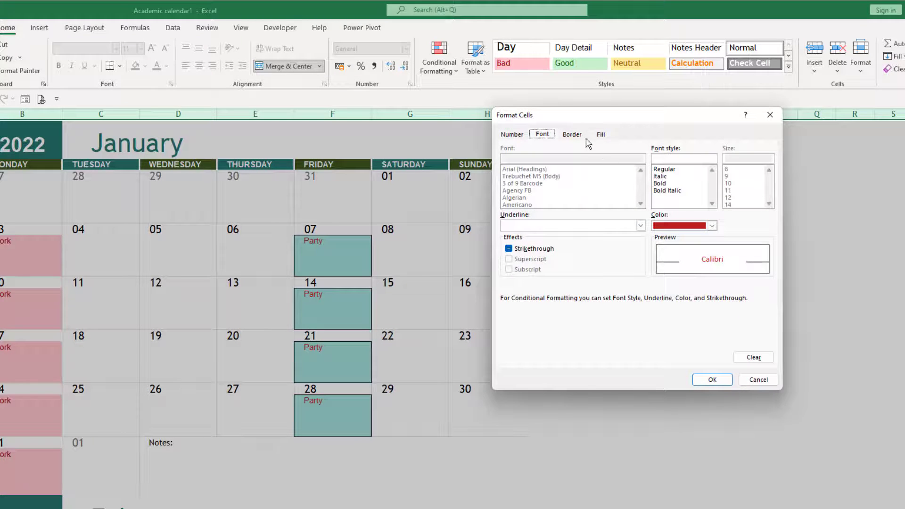
{"action": "left_click", "coordinate": [572, 134]}
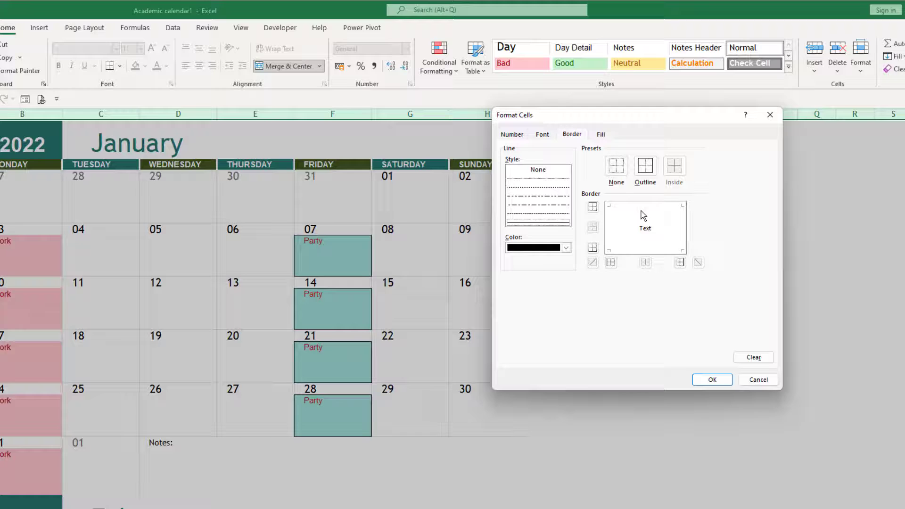
{"action": "left_click", "coordinate": [711, 379]}
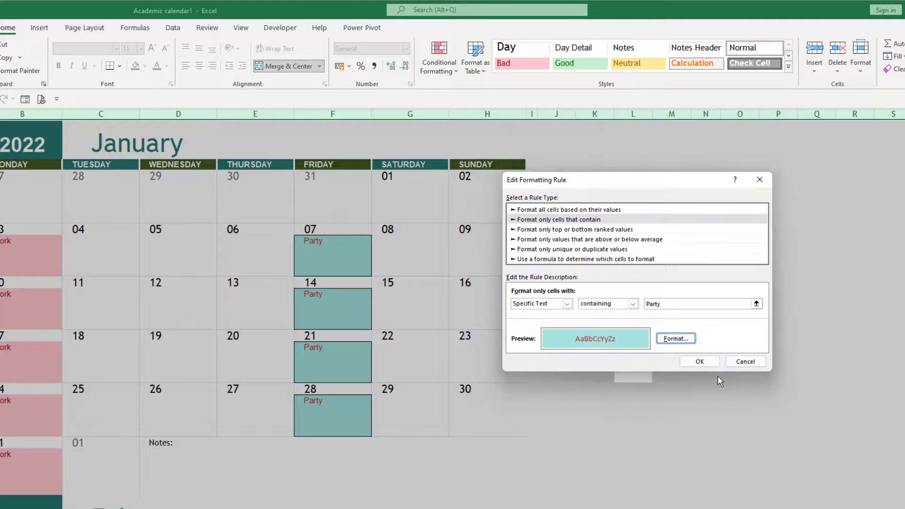
{"action": "left_click", "coordinate": [699, 361]}
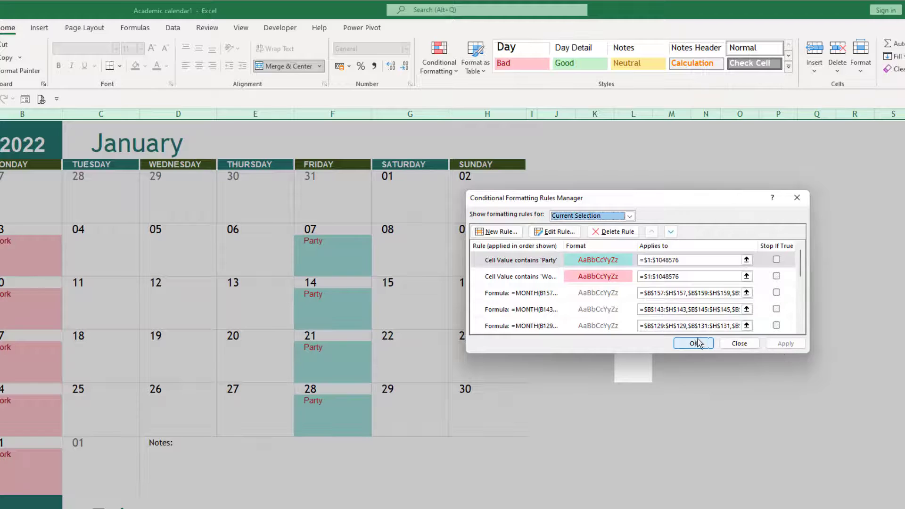
{"action": "left_click", "coordinate": [693, 344]}
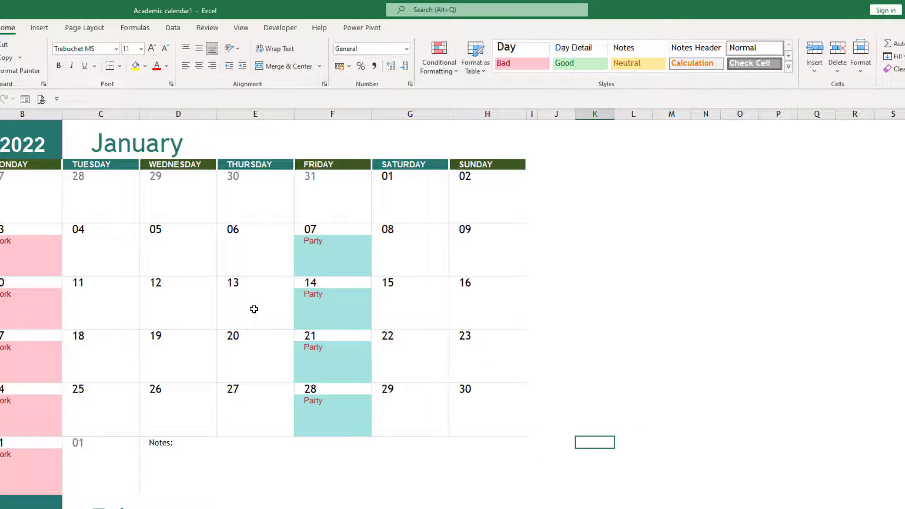
{"action": "mouse_move", "coordinate": [388, 329]}
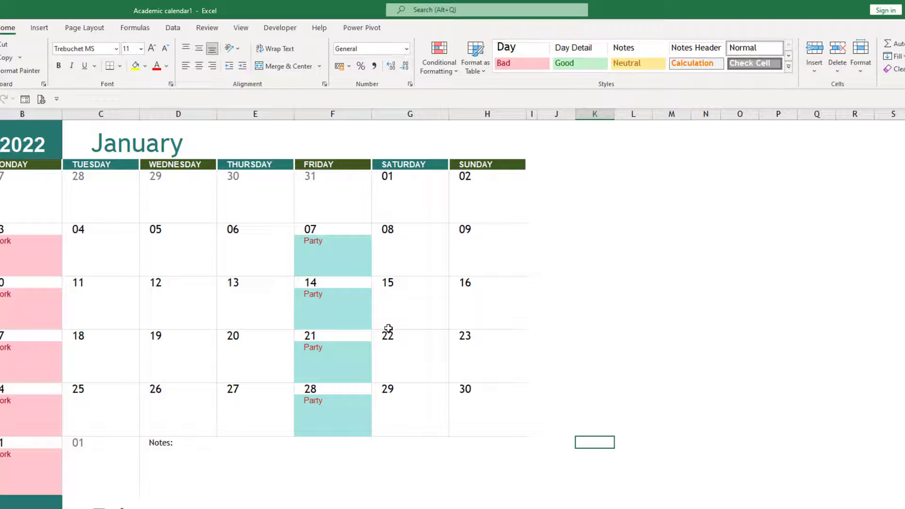
Step: Scroll to February and mark Friday 11 as Party so the rule shades it teal
{"action": "scroll", "scroll_direction": "down", "scroll_amount": 3}
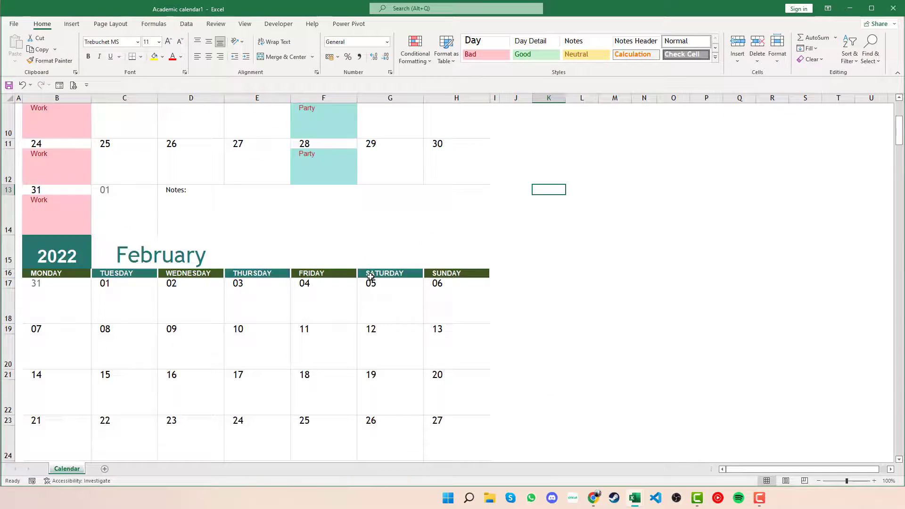
{"action": "scroll", "scroll_direction": "down", "scroll_amount": 3}
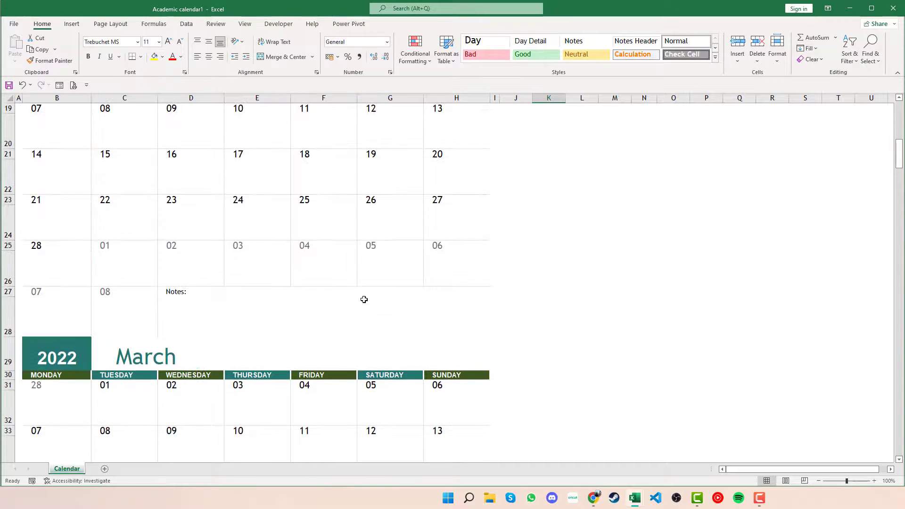
{"action": "scroll", "scroll_direction": "up", "scroll_amount": 3}
{"action": "type", "text": "Party"}
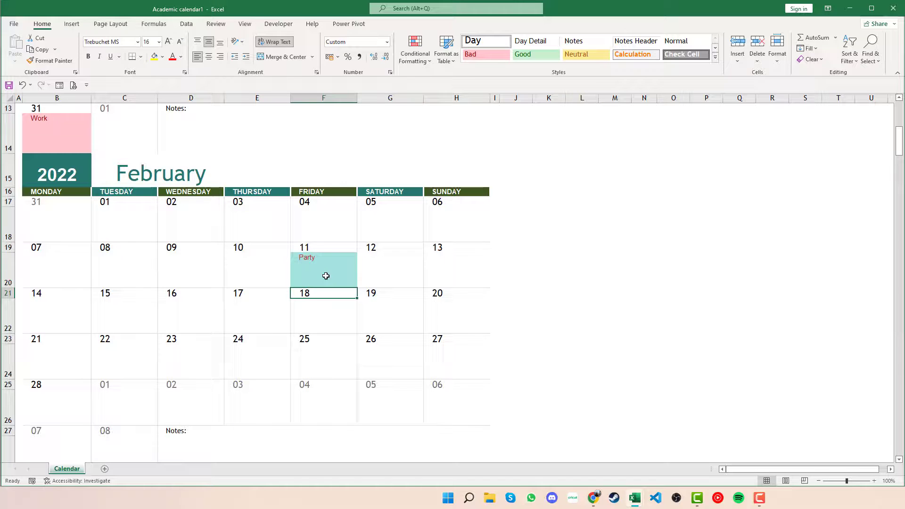
{"action": "scroll", "scroll_direction": "up", "scroll_amount": 3}
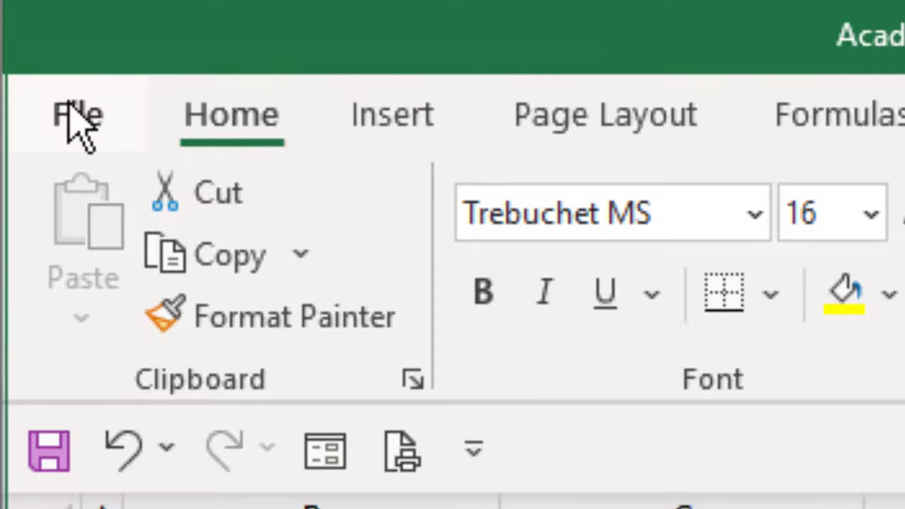
{"action": "left_click", "coordinate": [78, 115]}
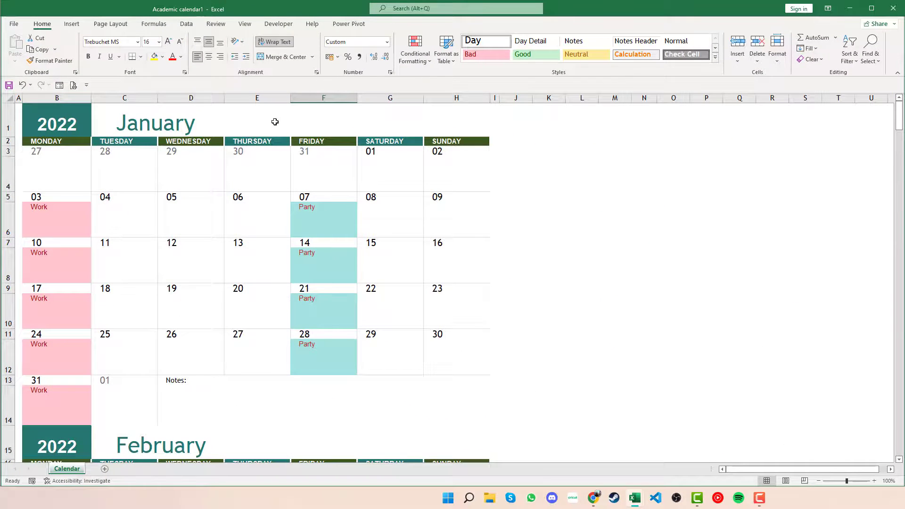
{"action": "key", "text": "ctrl+p"}
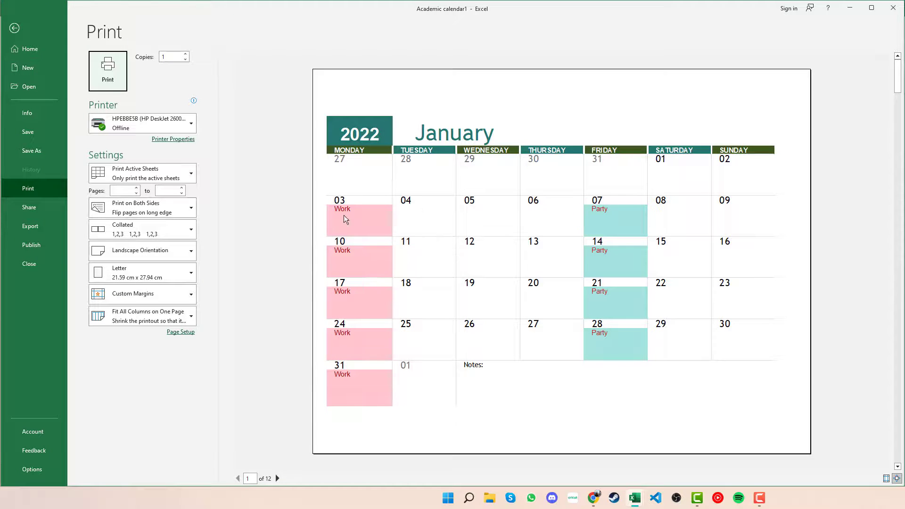
{"action": "left_click", "coordinate": [277, 478]}
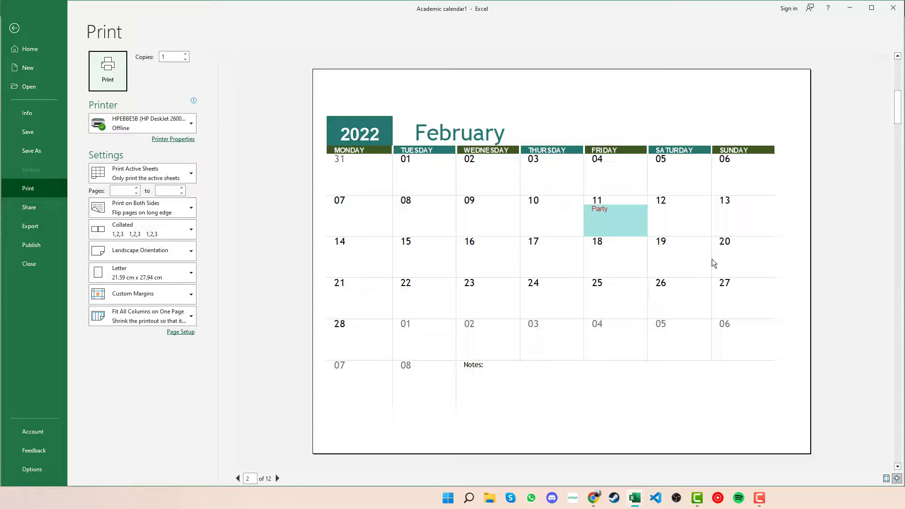
{"action": "left_click", "coordinate": [238, 479]}
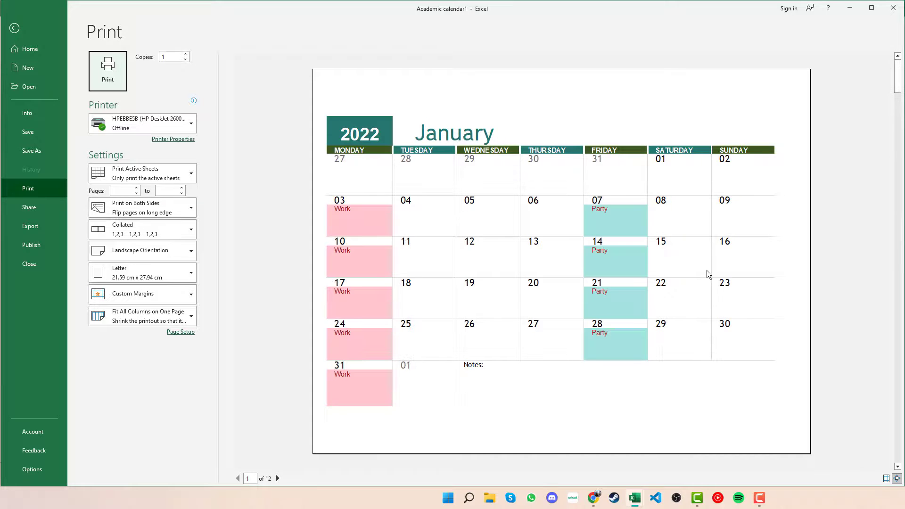
{"action": "mouse_move", "coordinate": [572, 235]}
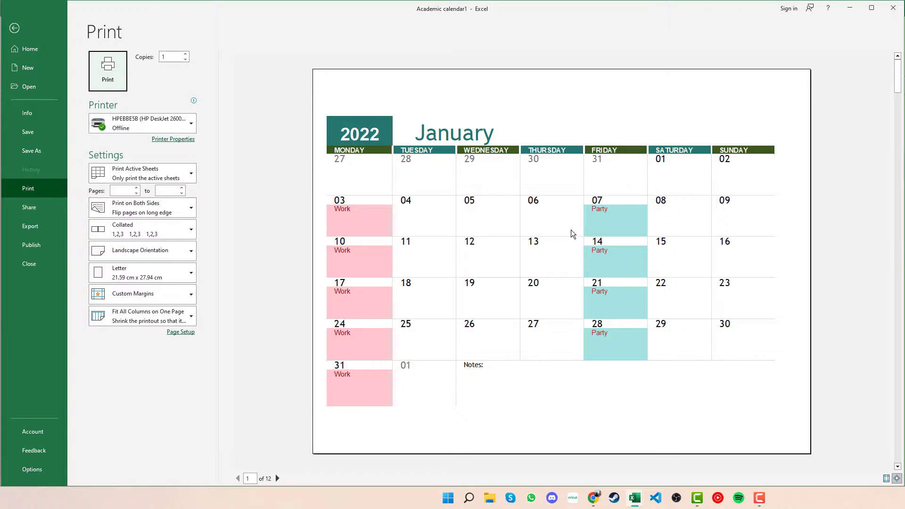
{"action": "left_click", "coordinate": [15, 27]}
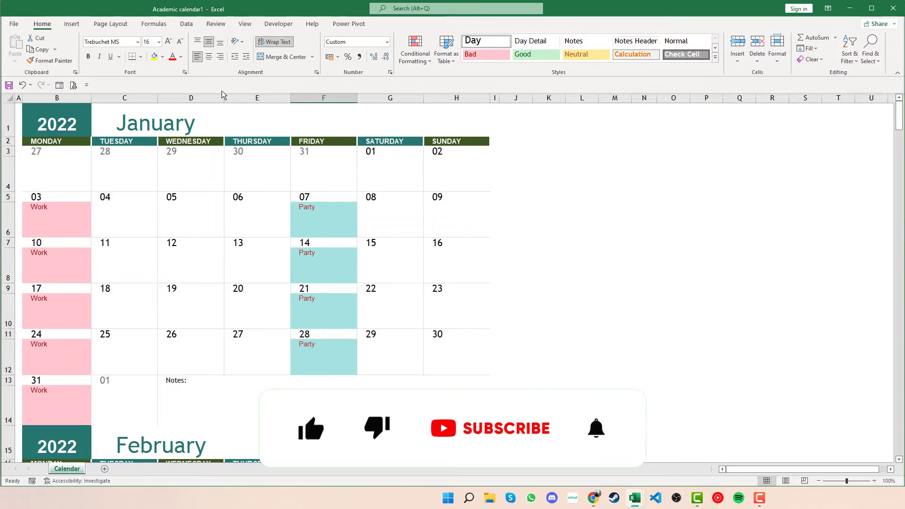